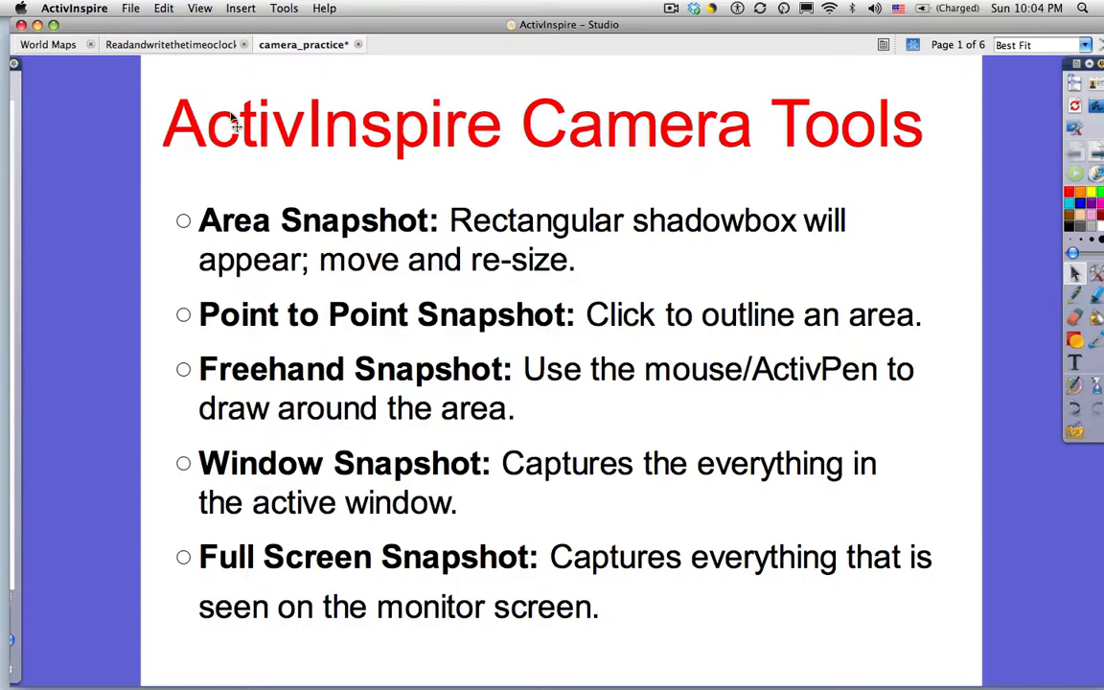
Begin an Area Snapshot and tighten the capture frame's handles closely around the lion drawing.
left_click(283, 15)
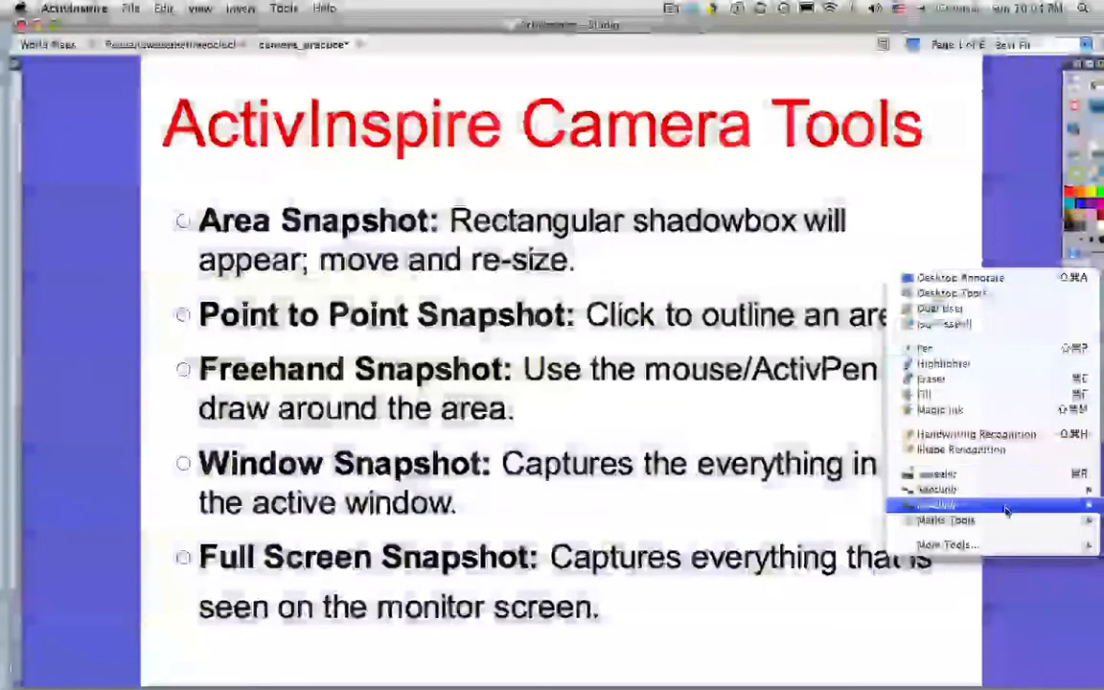
mouse_move(1004, 509)
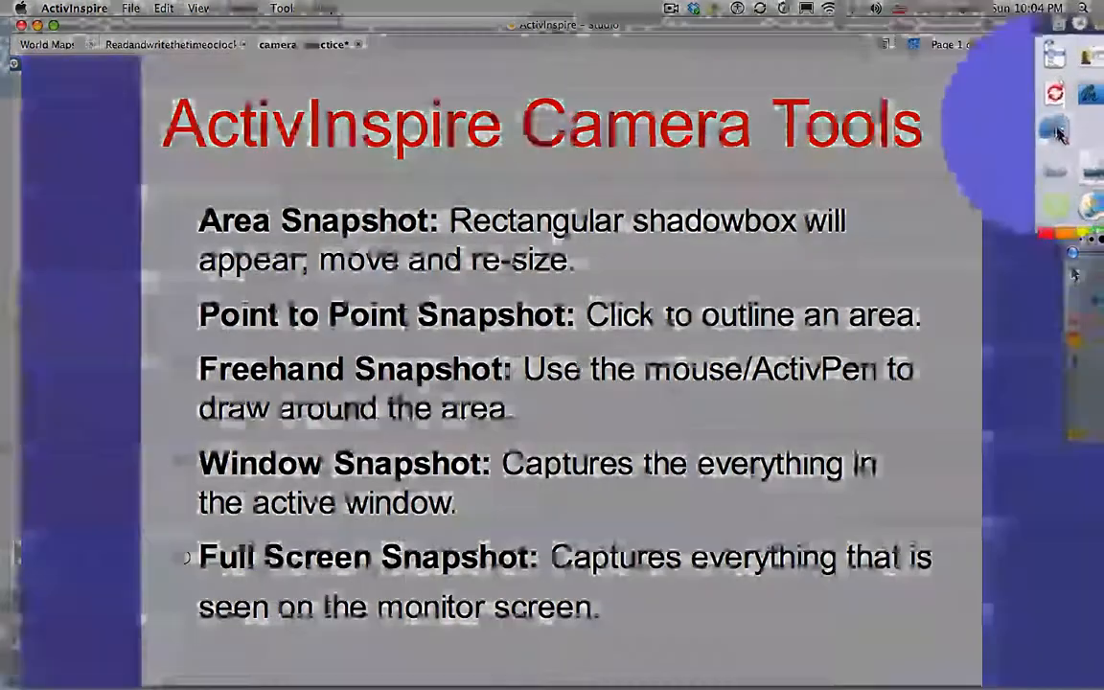
mouse_move(1037, 144)
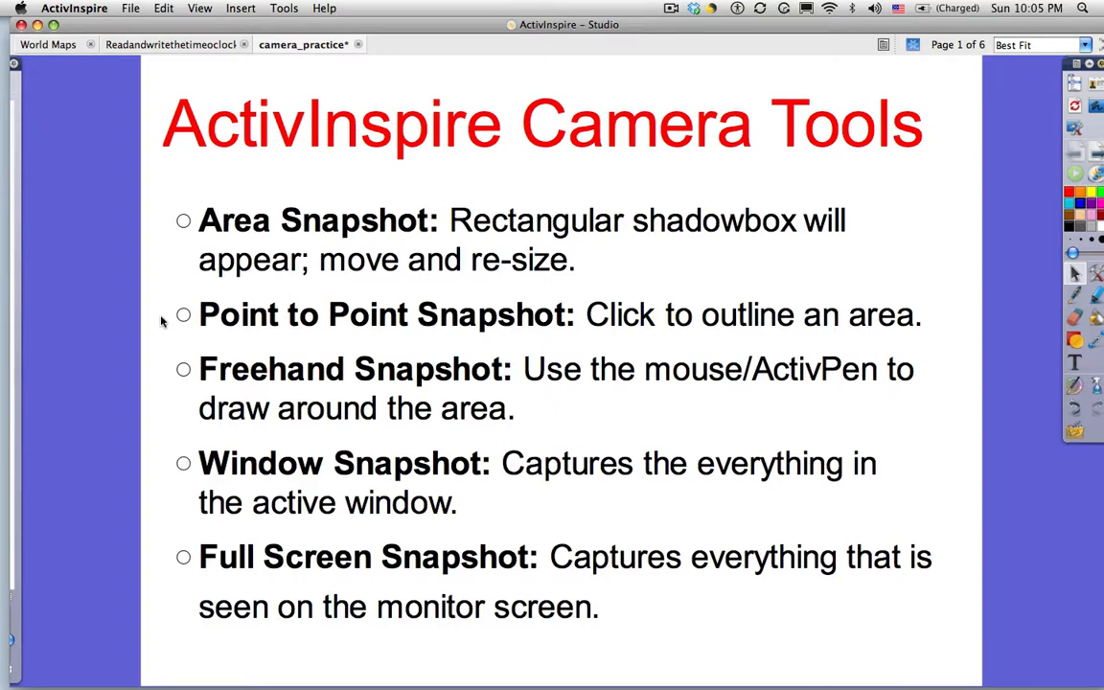
mouse_move(159, 354)
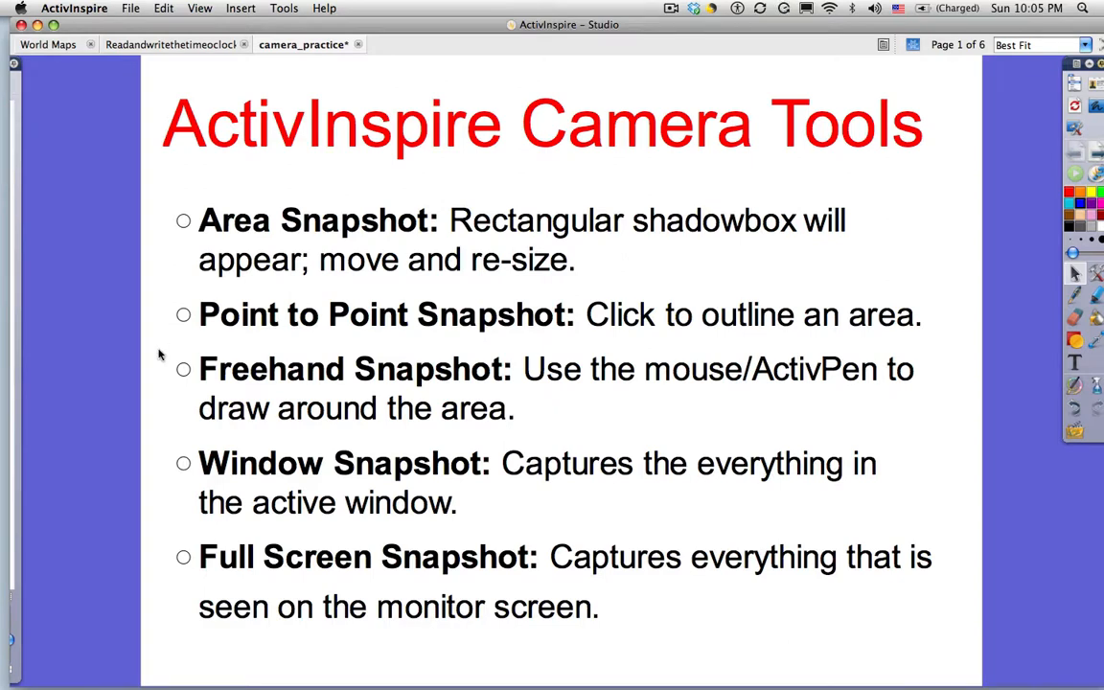
mouse_move(157, 379)
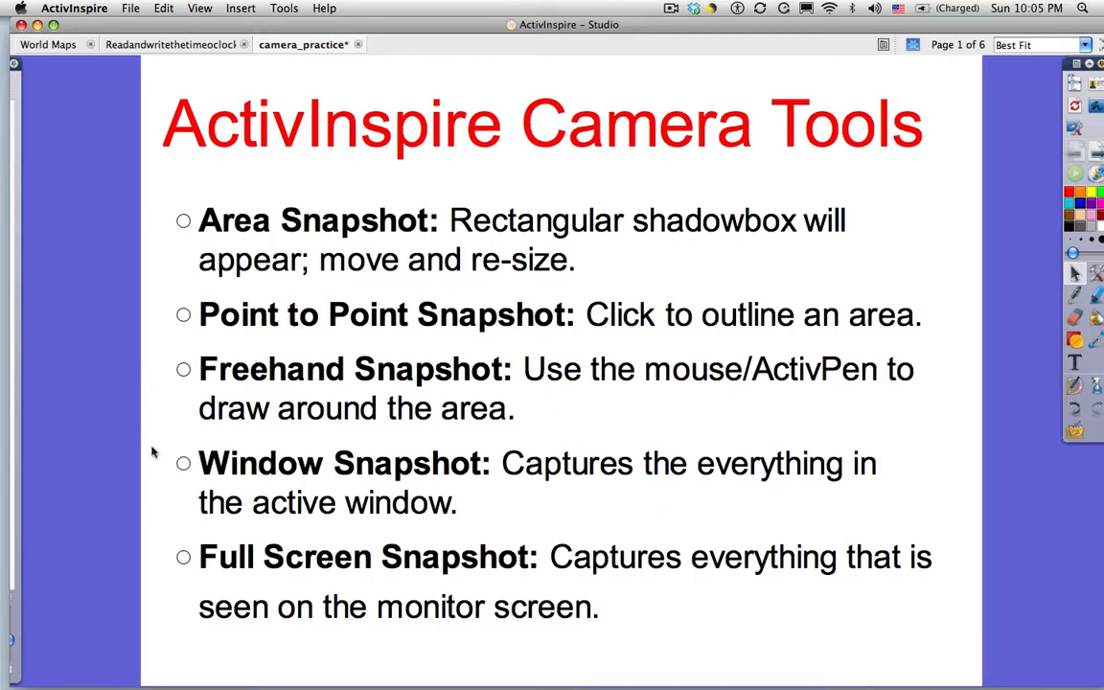
mouse_move(157, 544)
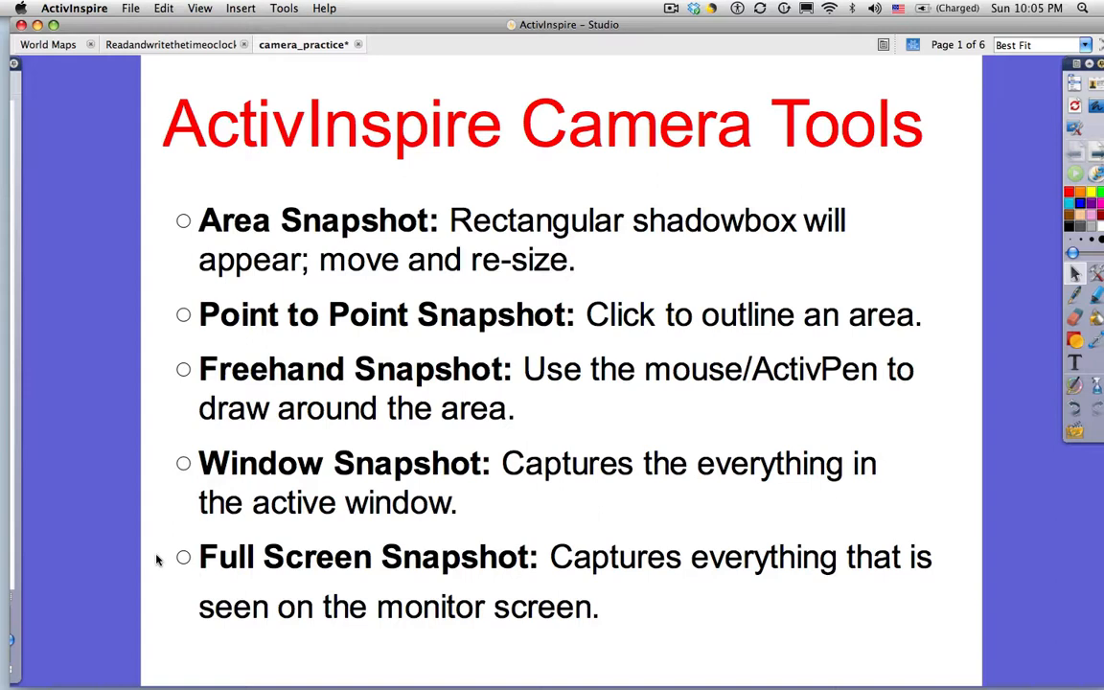
mouse_move(620, 314)
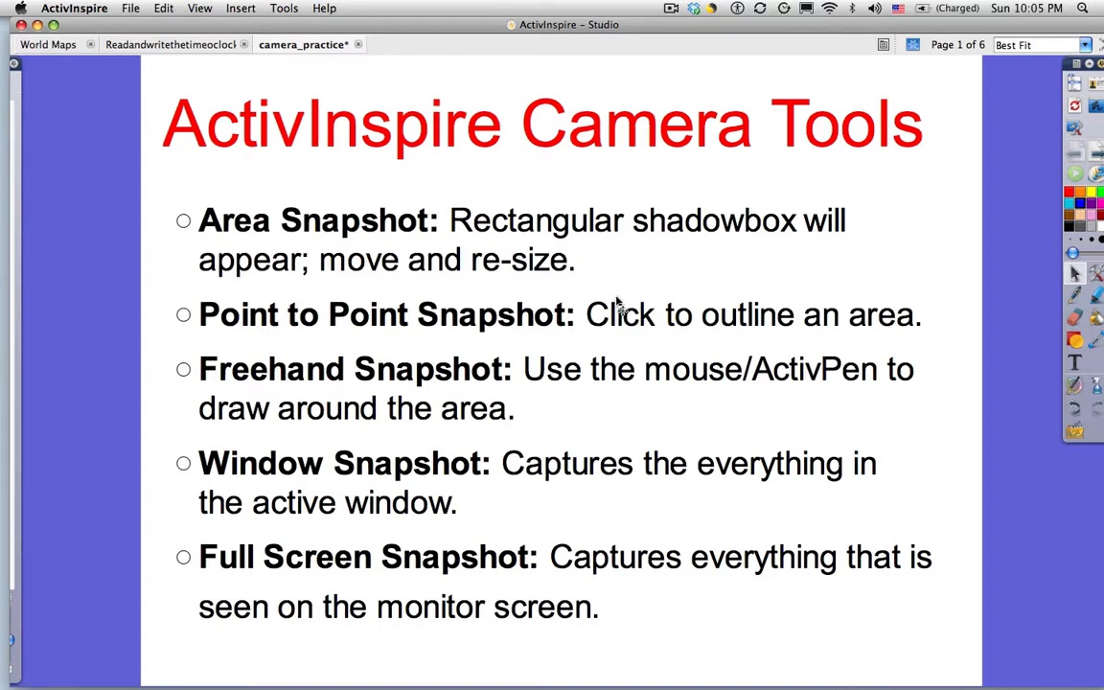
mouse_move(1010, 196)
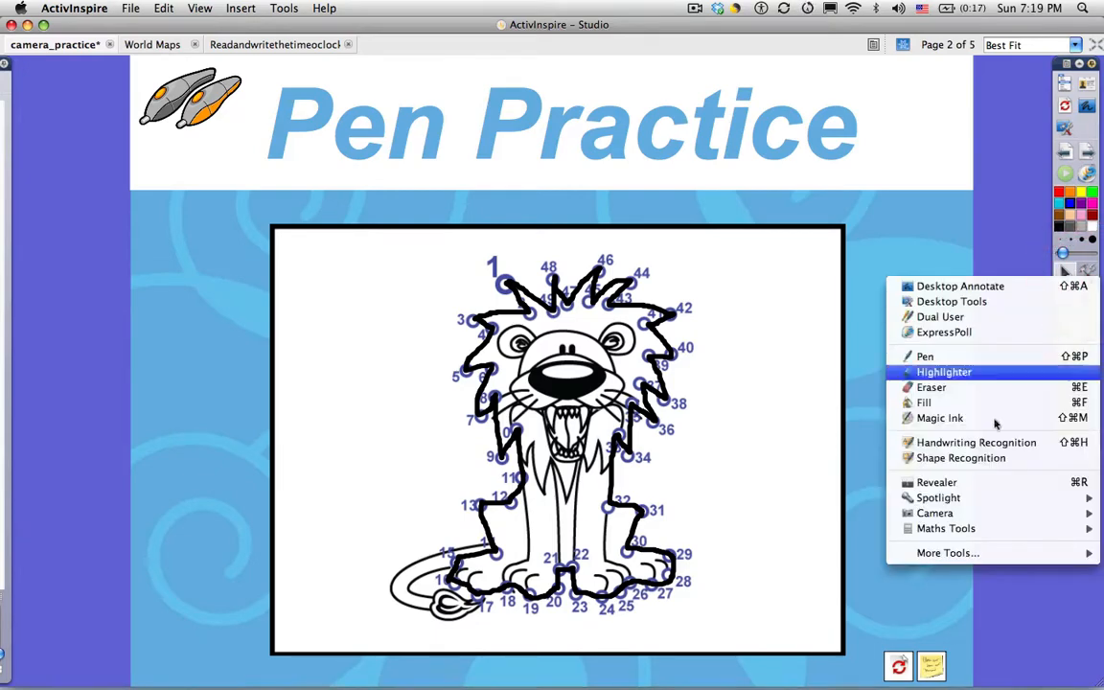
mouse_move(935, 513)
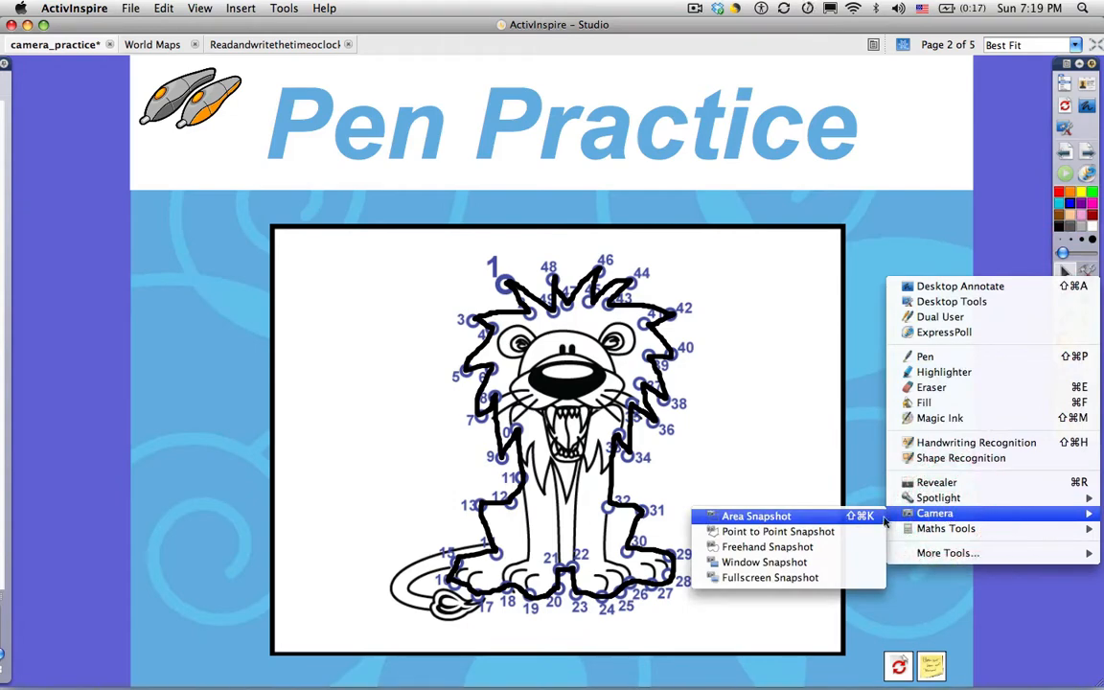
left_click(756, 515)
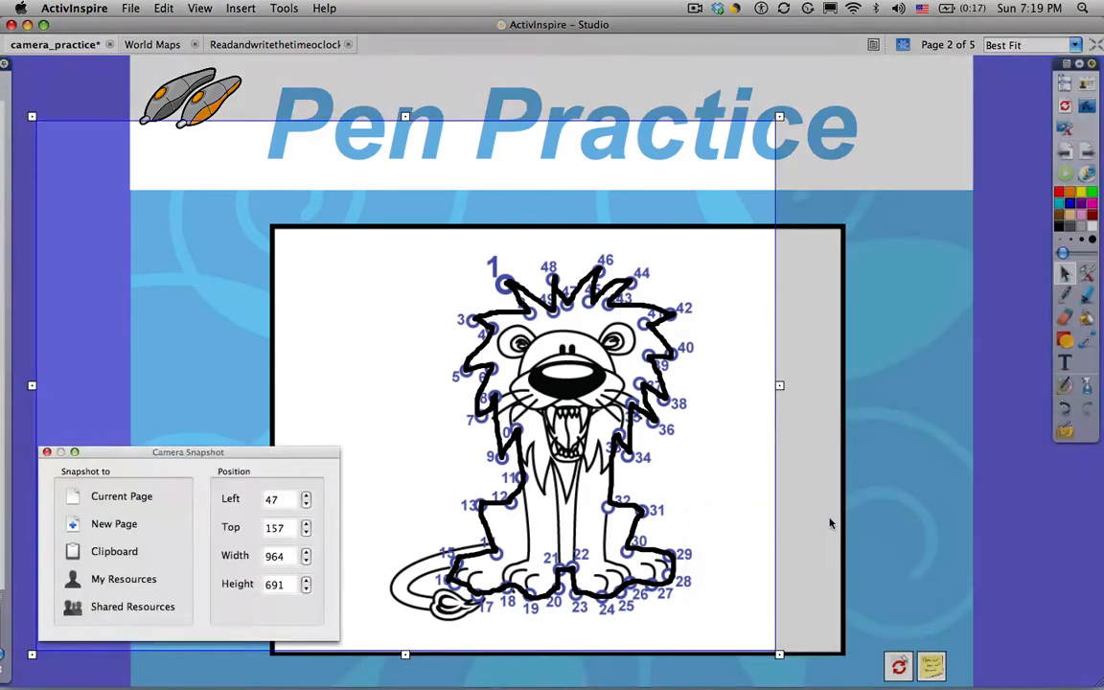
mouse_move(529, 305)
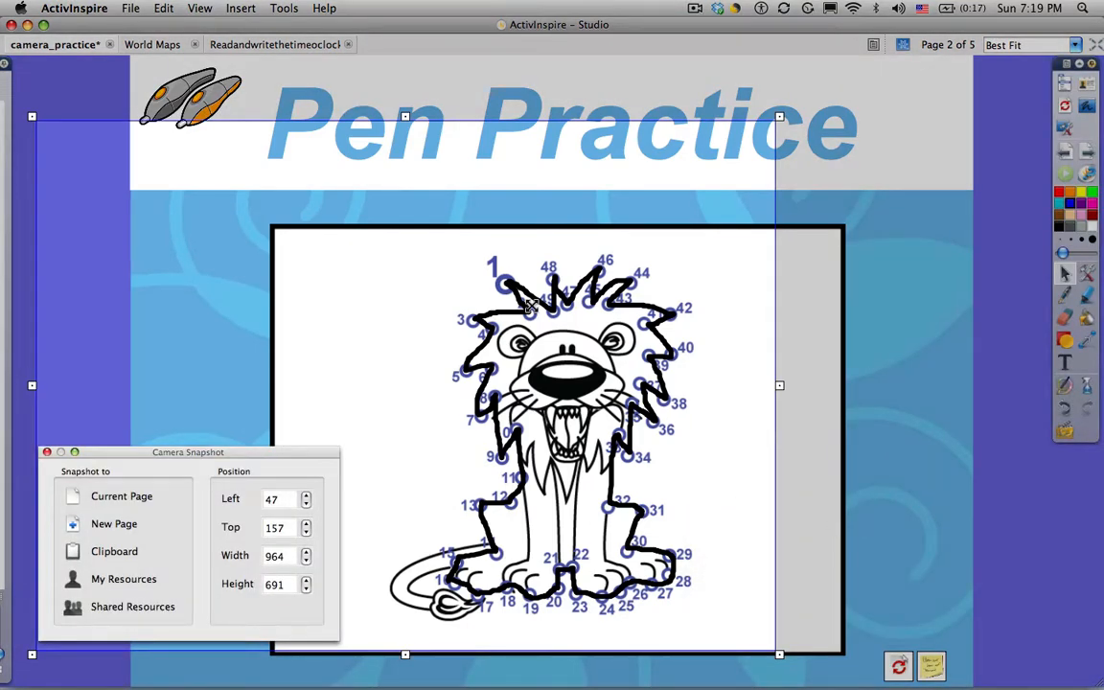
mouse_move(330, 130)
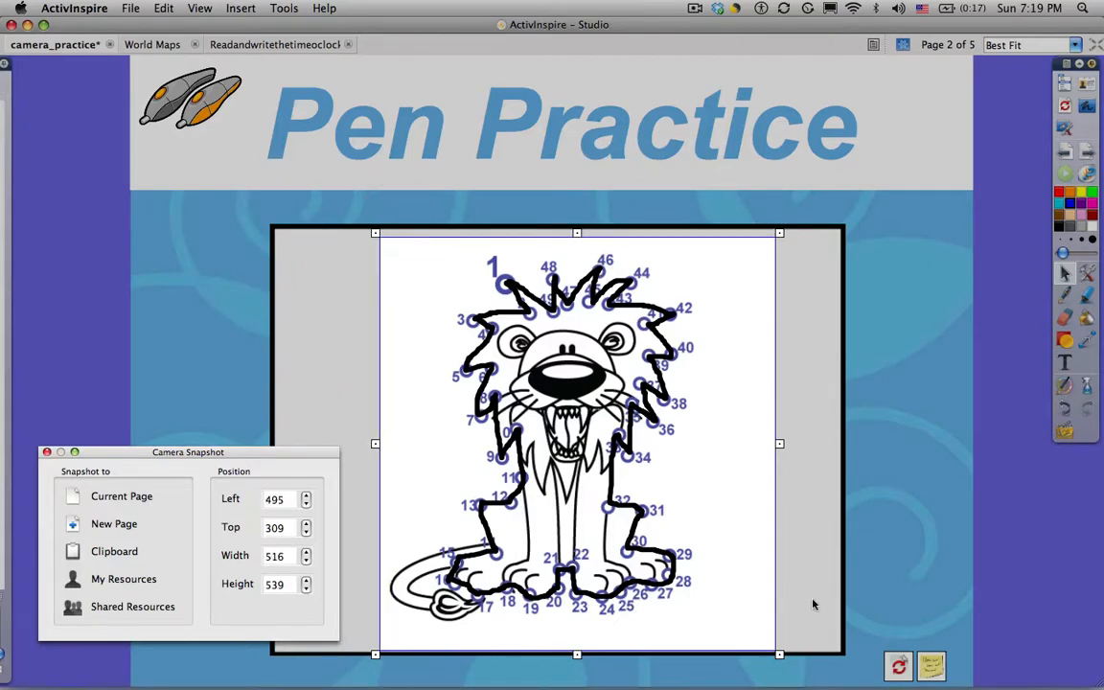
left_click_drag(778, 655, 732, 623)
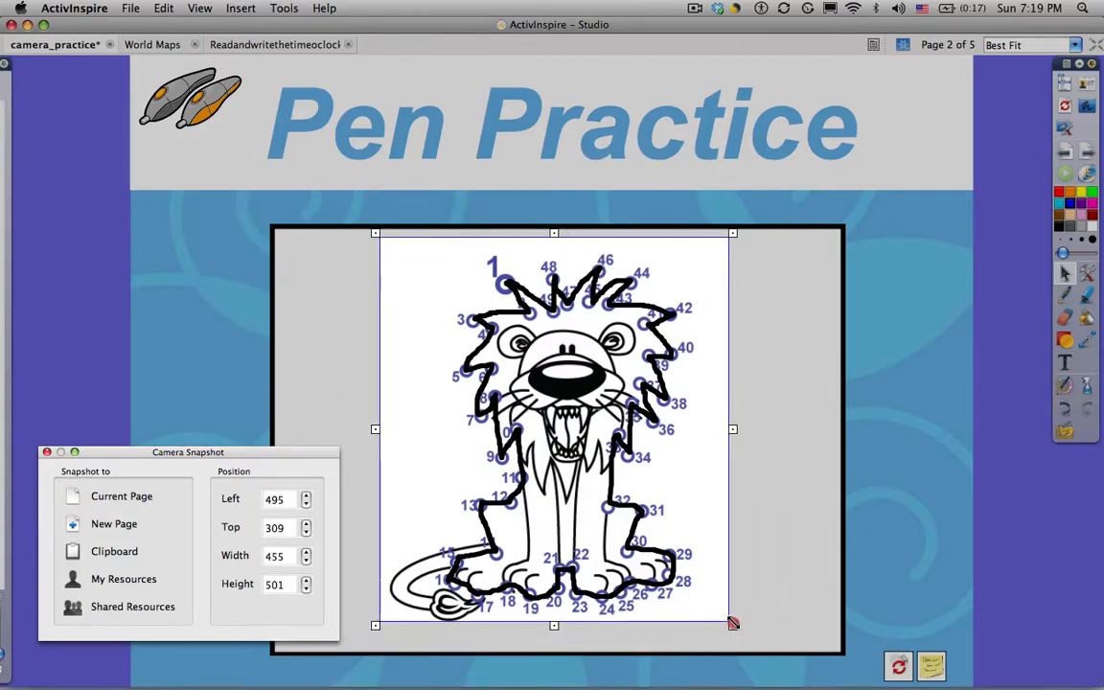
left_click_drag(733, 623, 718, 628)
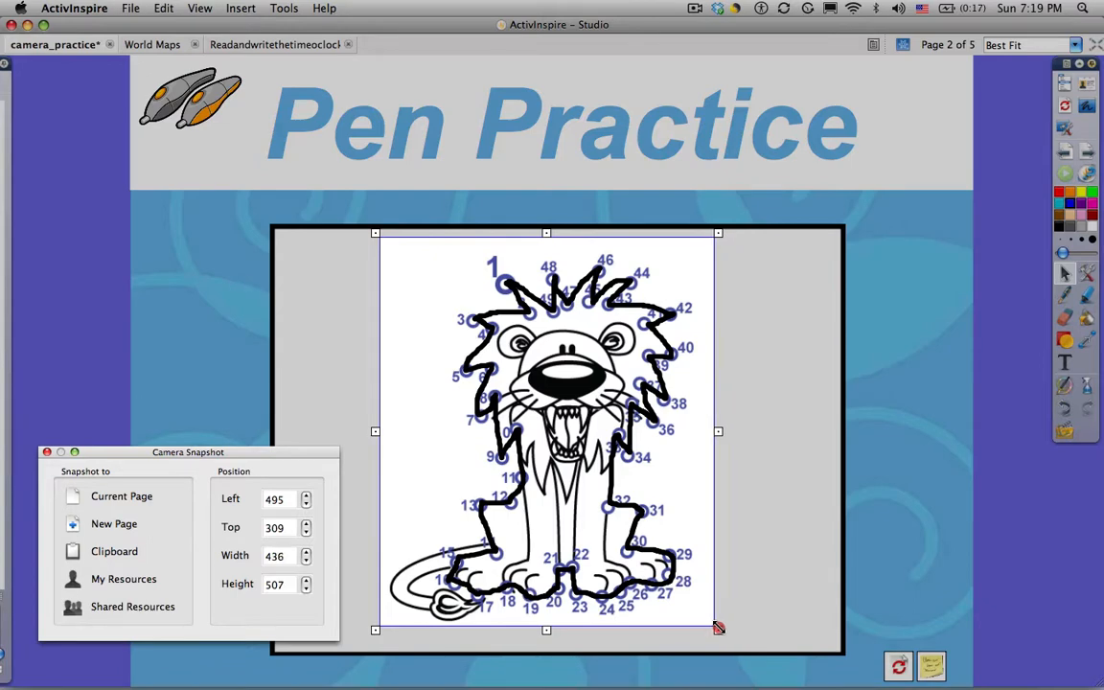
left_click_drag(718, 628, 716, 629)
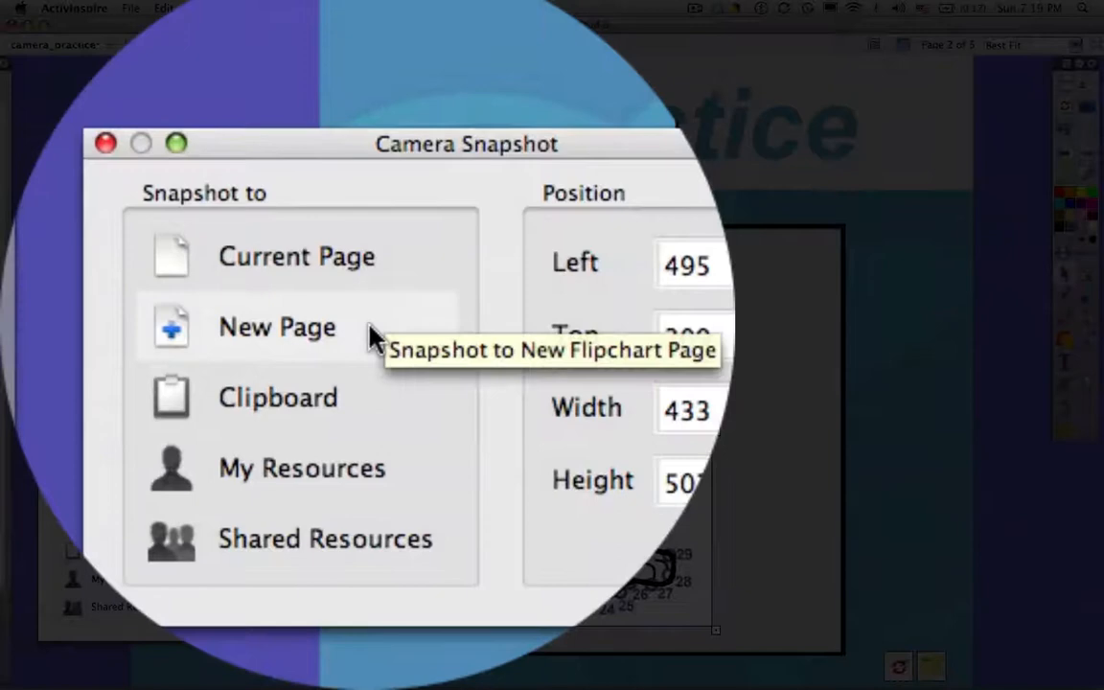
mouse_move(362, 335)
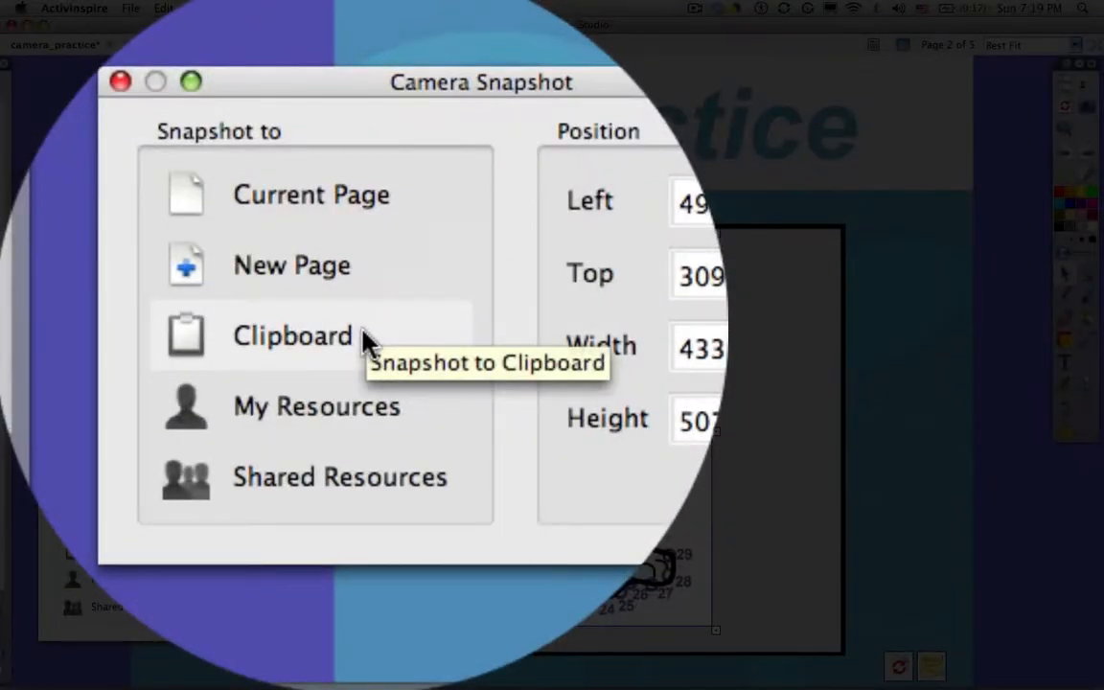
mouse_move(341, 410)
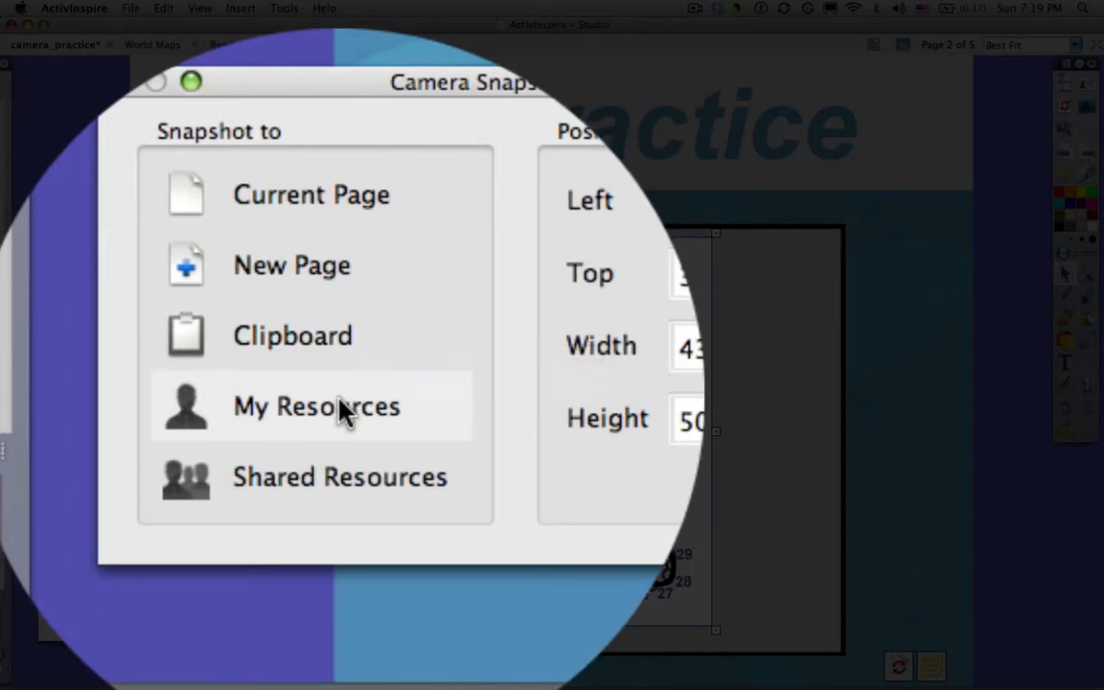
mouse_move(343, 412)
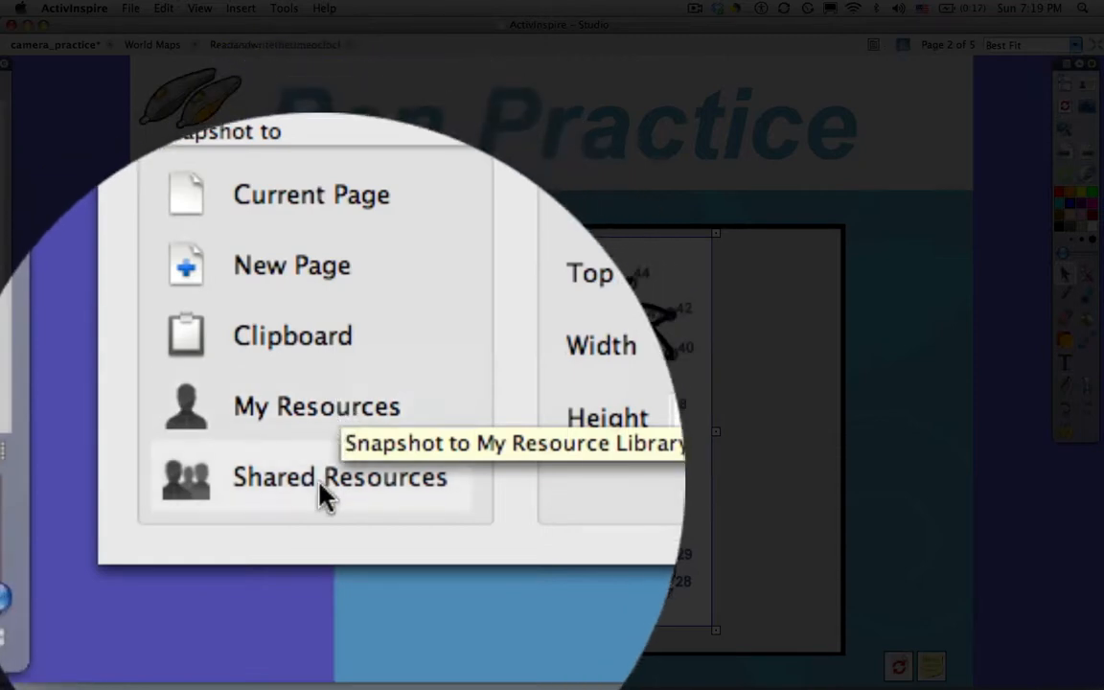
mouse_move(324, 494)
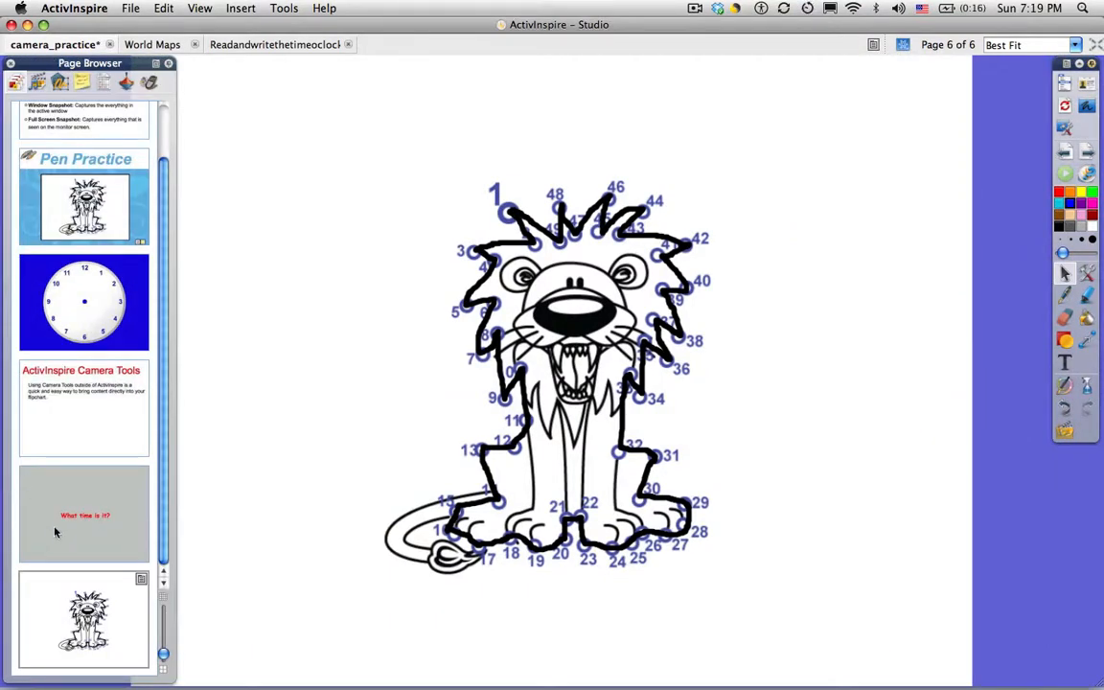
mouse_move(43, 617)
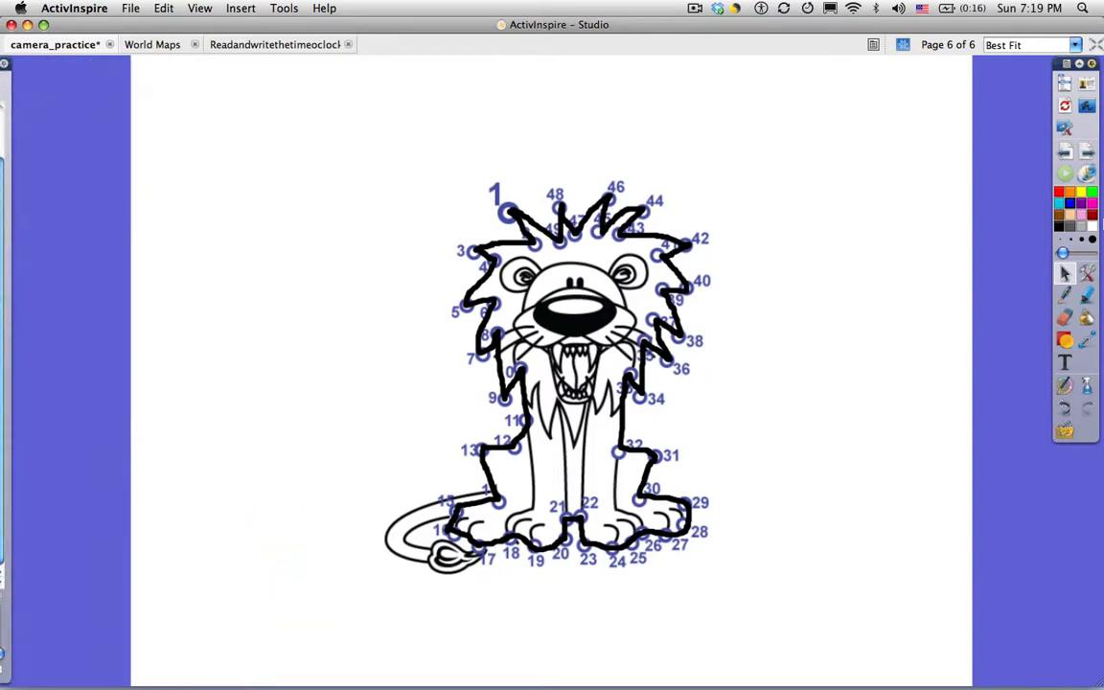
mouse_move(1048, 334)
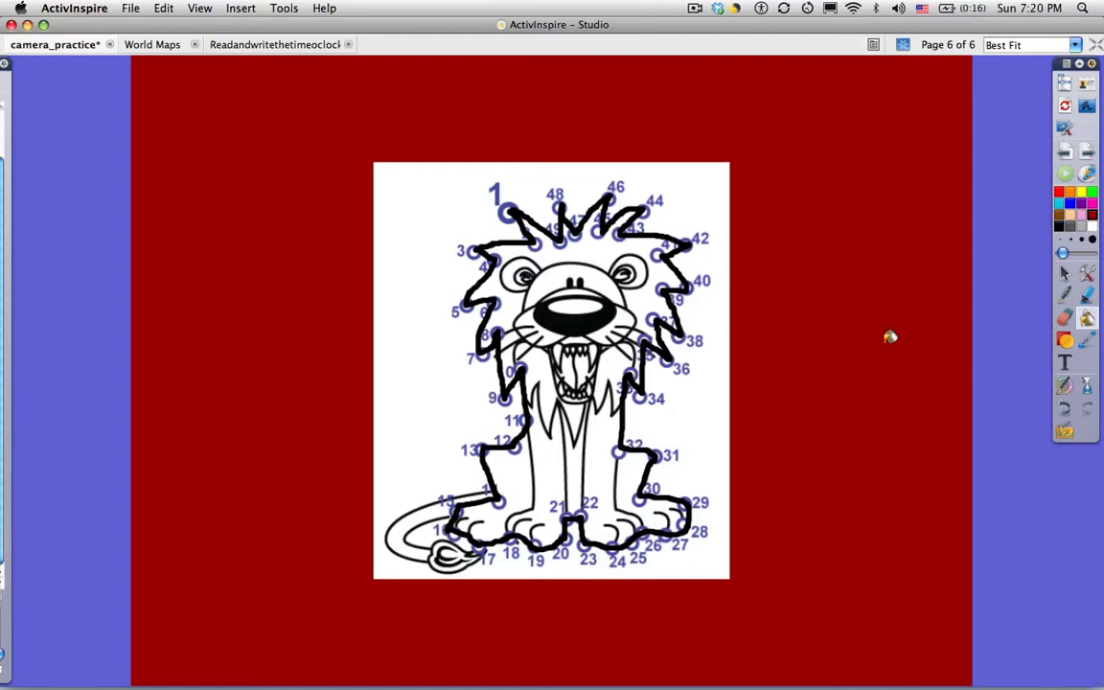
mouse_move(1065, 279)
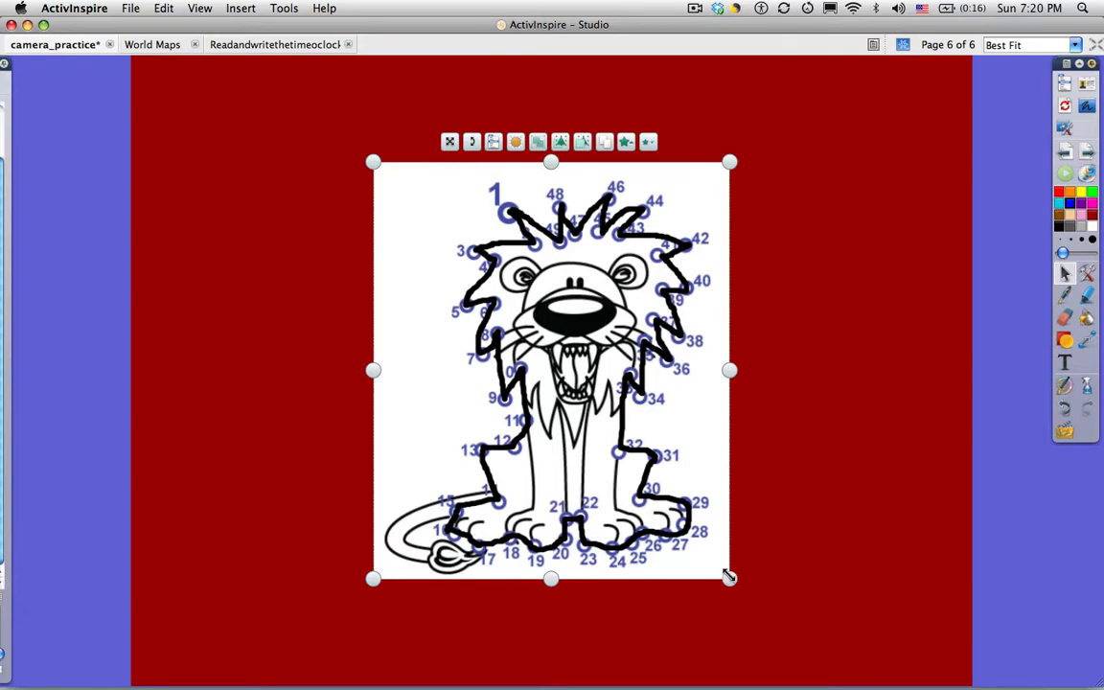
Shrink the lion snapshot on the dark red sixth page using its corner handle.
left_click_drag(728, 579, 529, 341)
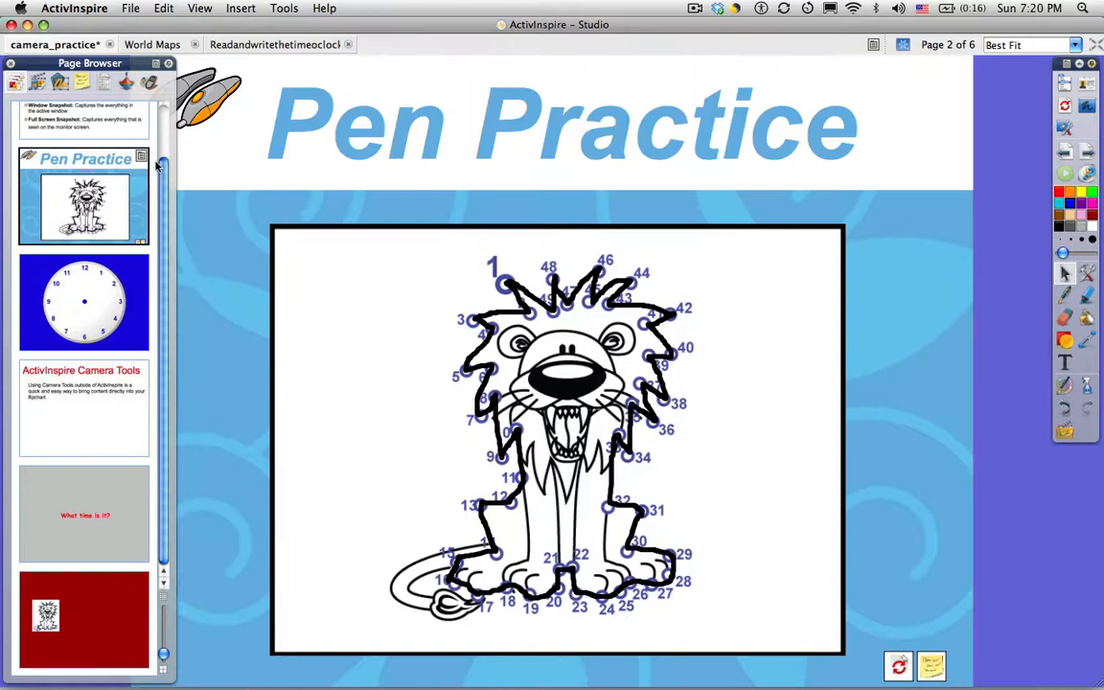
Start a Point to Point Snapshot and trace its outline from the lion's tail around the base, side and mane.
left_click(1082, 272)
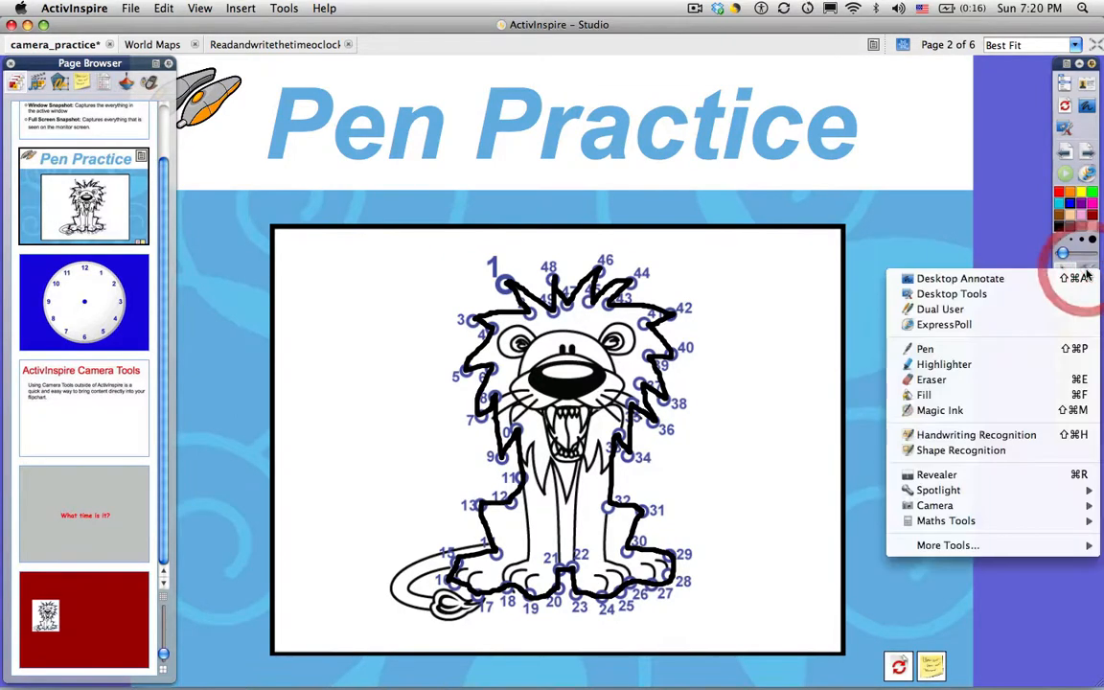
left_click(935, 506)
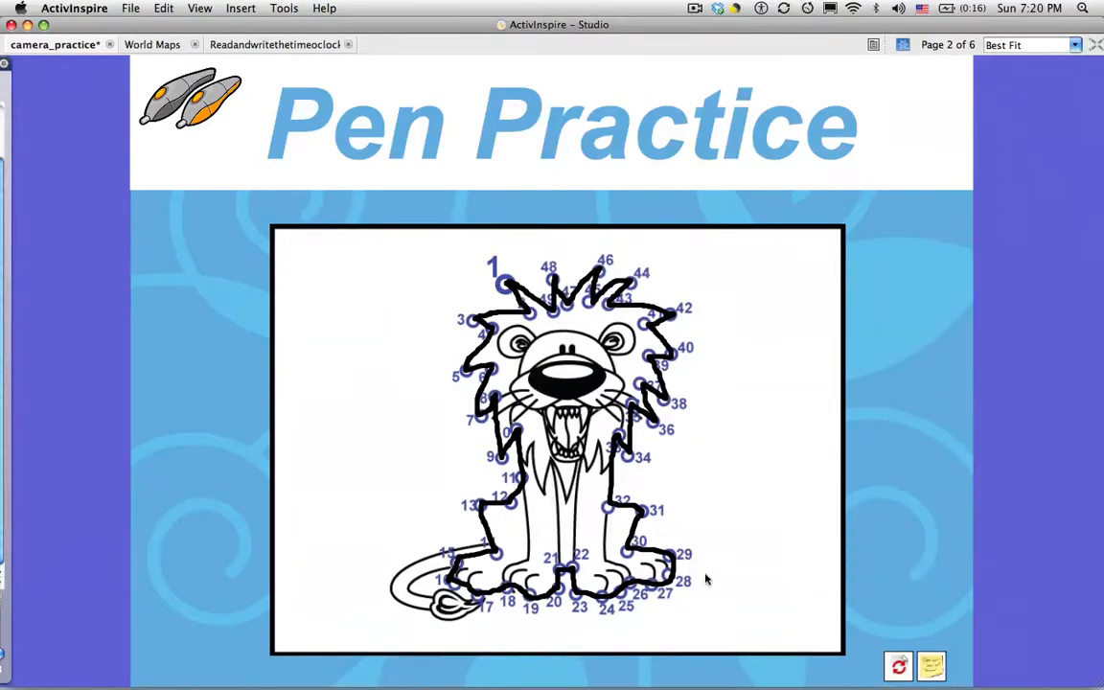
left_click(900, 663)
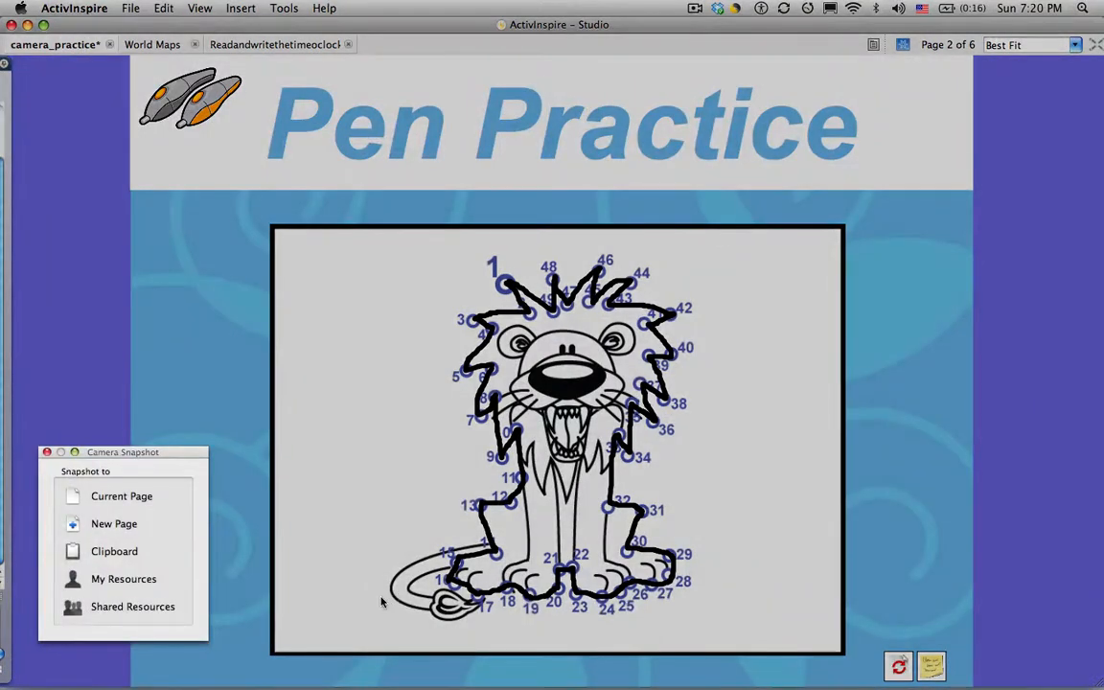
left_click_drag(379, 601, 441, 639)
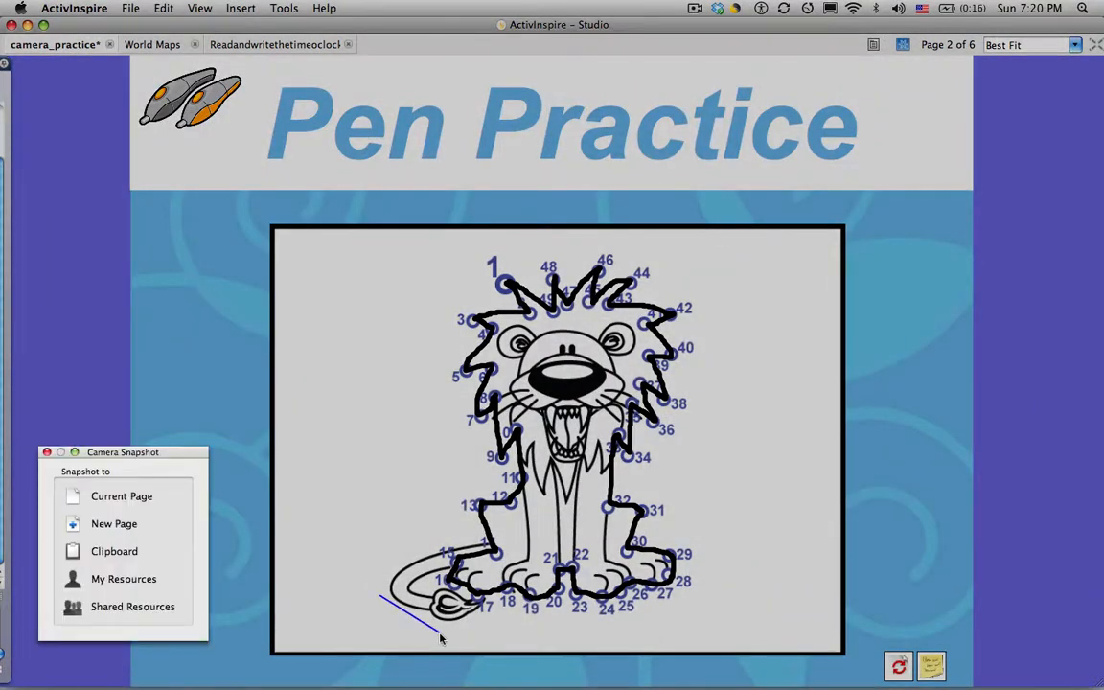
left_click_drag(440, 640, 605, 640)
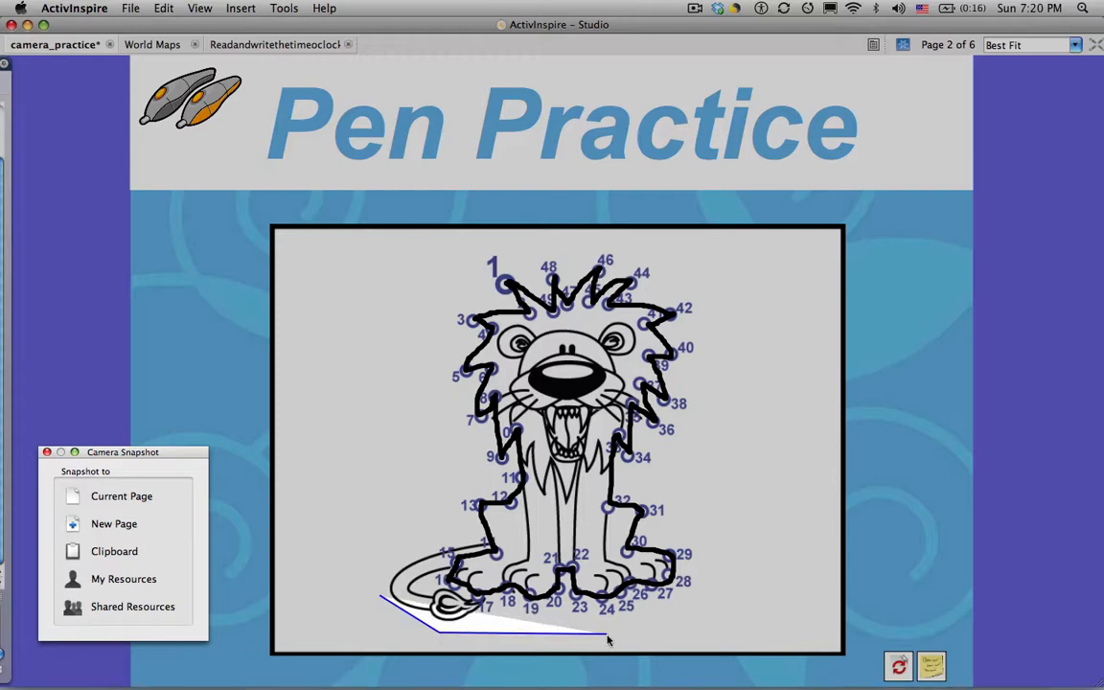
left_click_drag(610, 642, 718, 584)
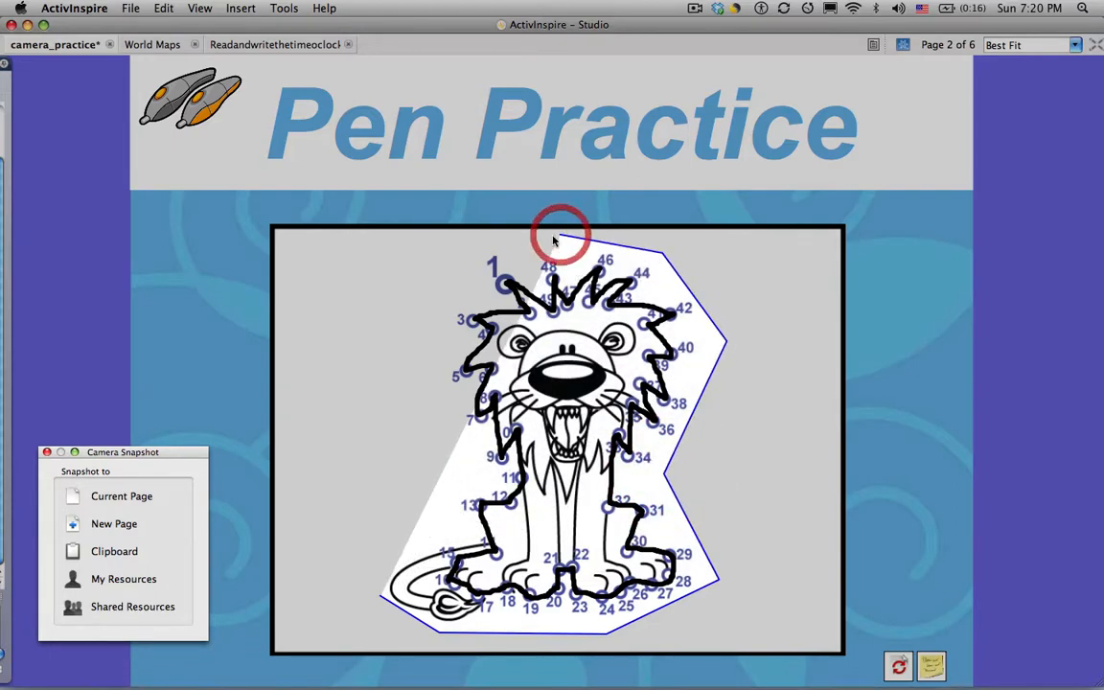
left_click_drag(559, 238, 429, 383)
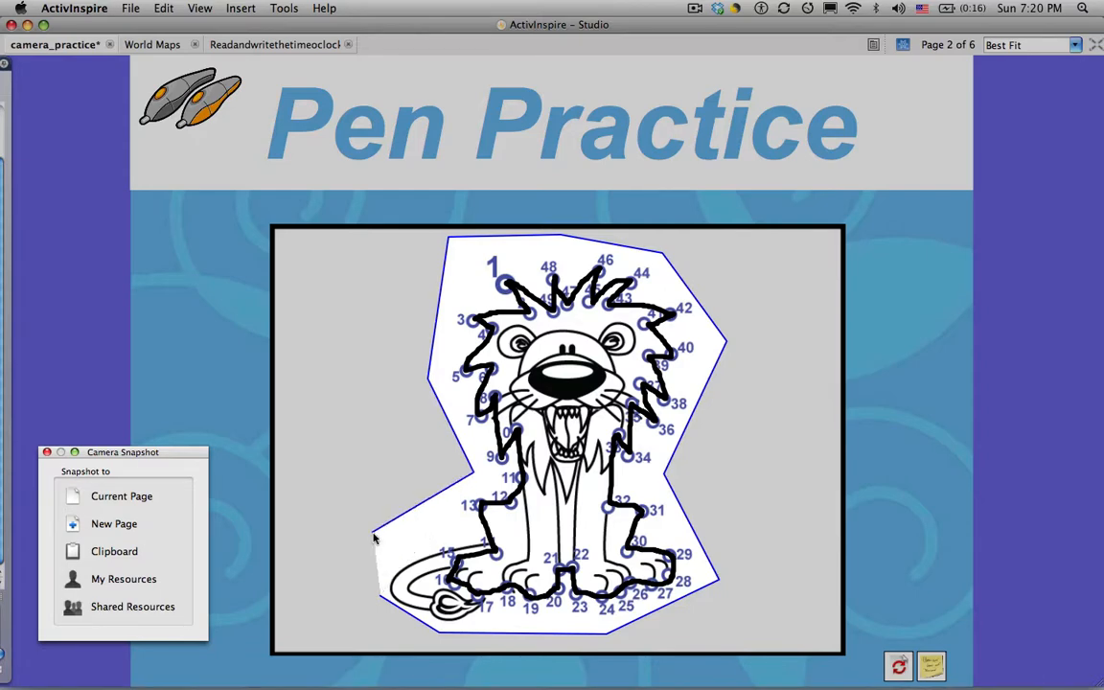
Send the outlined lion capture to the clipboard.
left_click(382, 602)
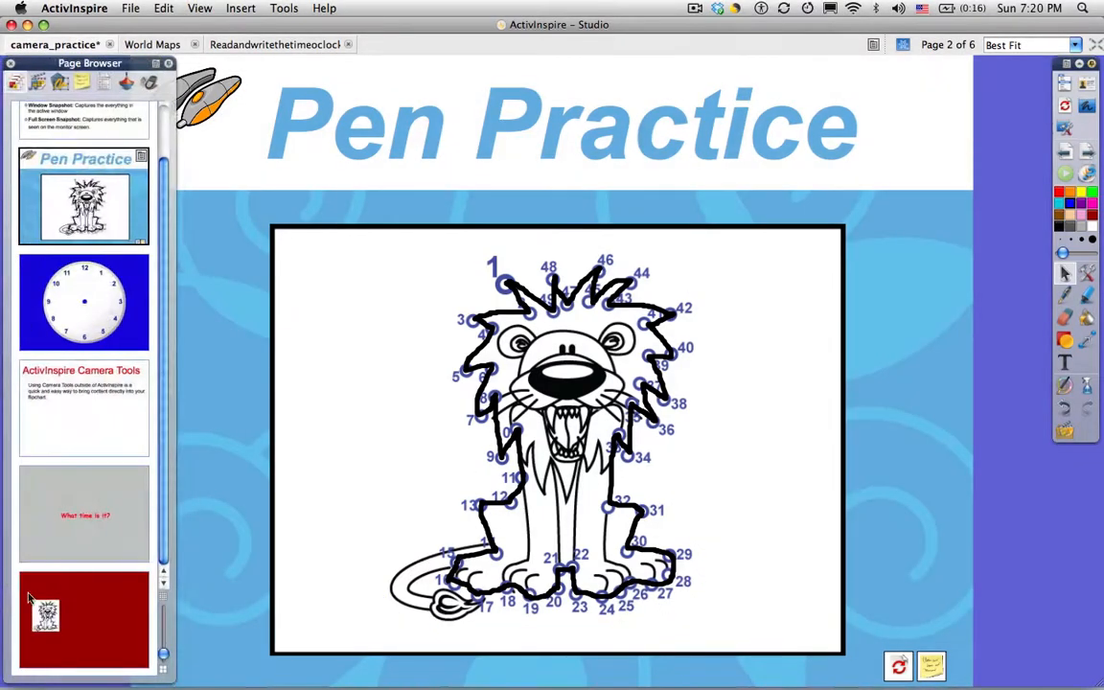
Paste the clipboard lion onto the red last page and move it to the right of the small lion.
left_click(85, 617)
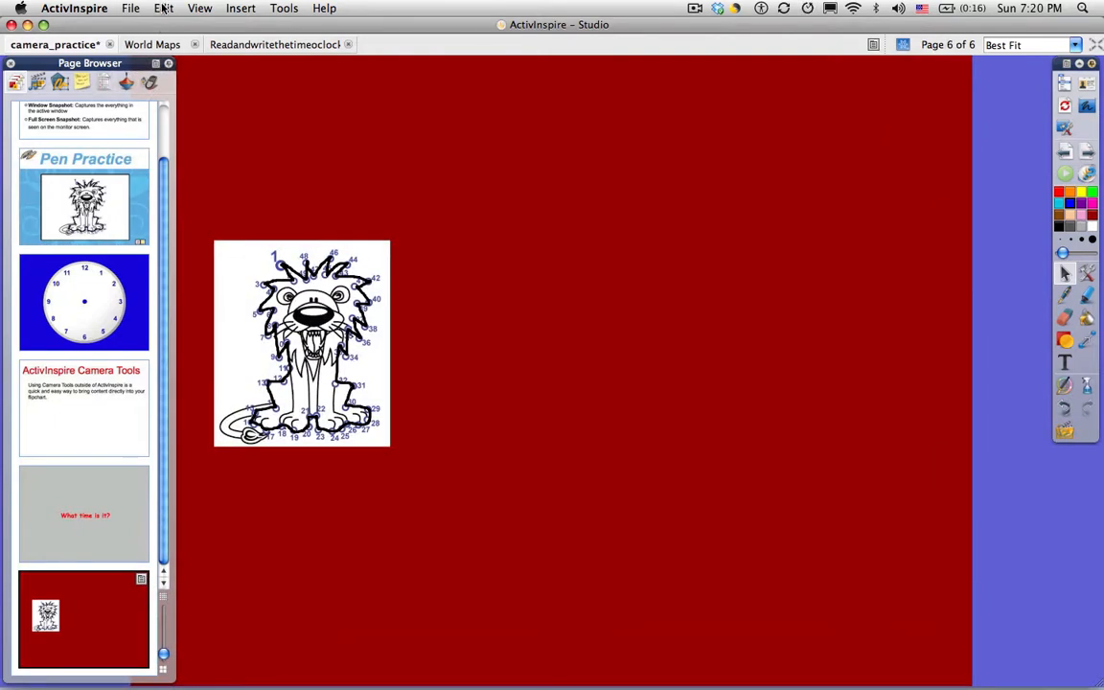
left_click(163, 8)
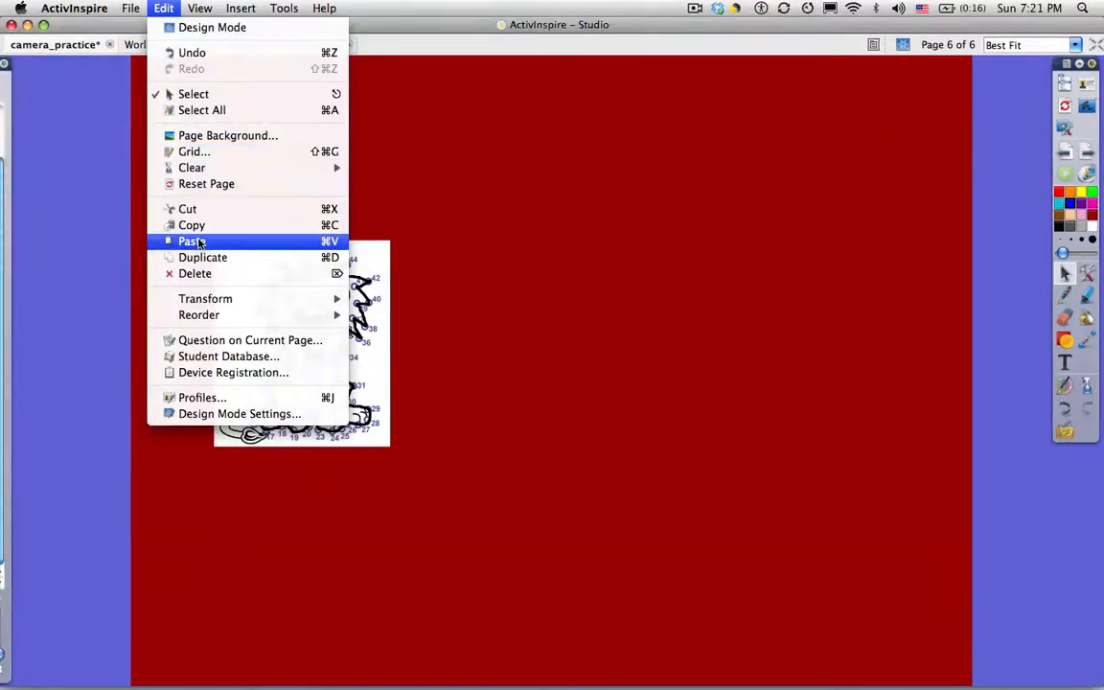
left_click(192, 241)
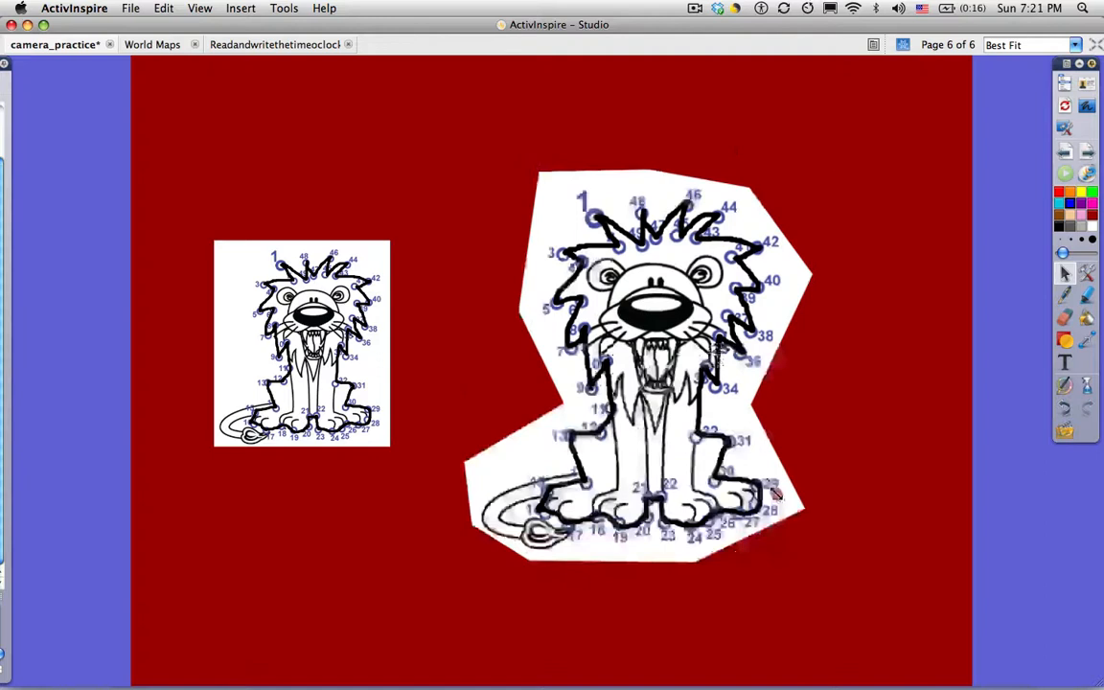
left_click_drag(637, 368, 776, 479)
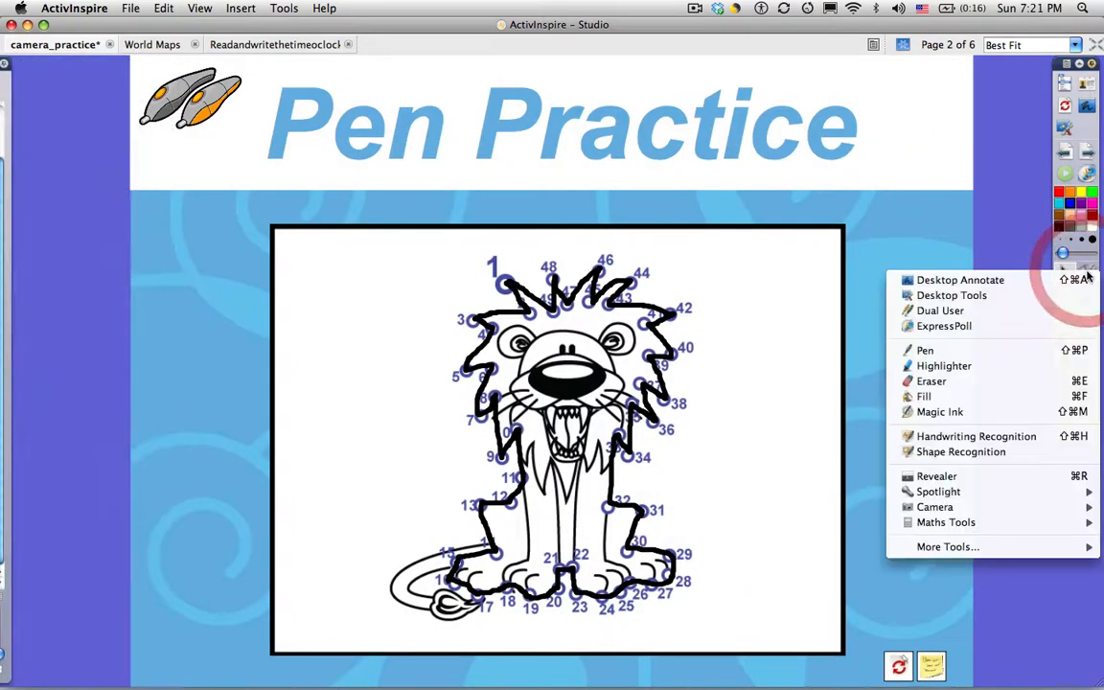
Trace a Freehand Snapshot outline up the lion's left side, over its mane and head, and down its right side.
left_click(935, 505)
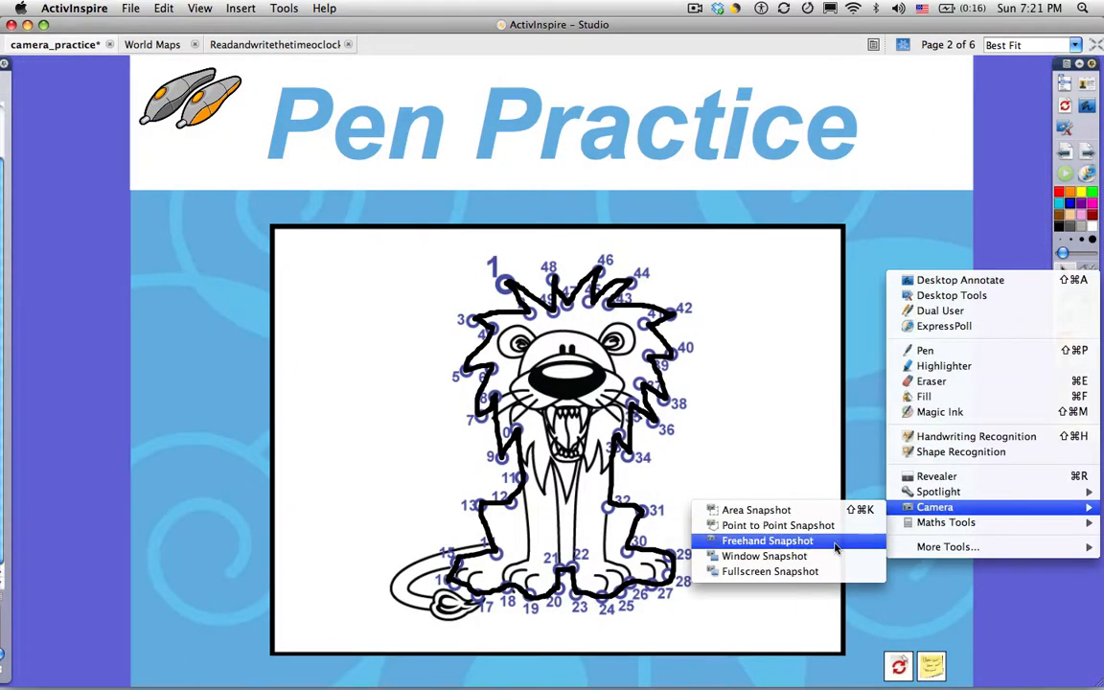
left_click(766, 540)
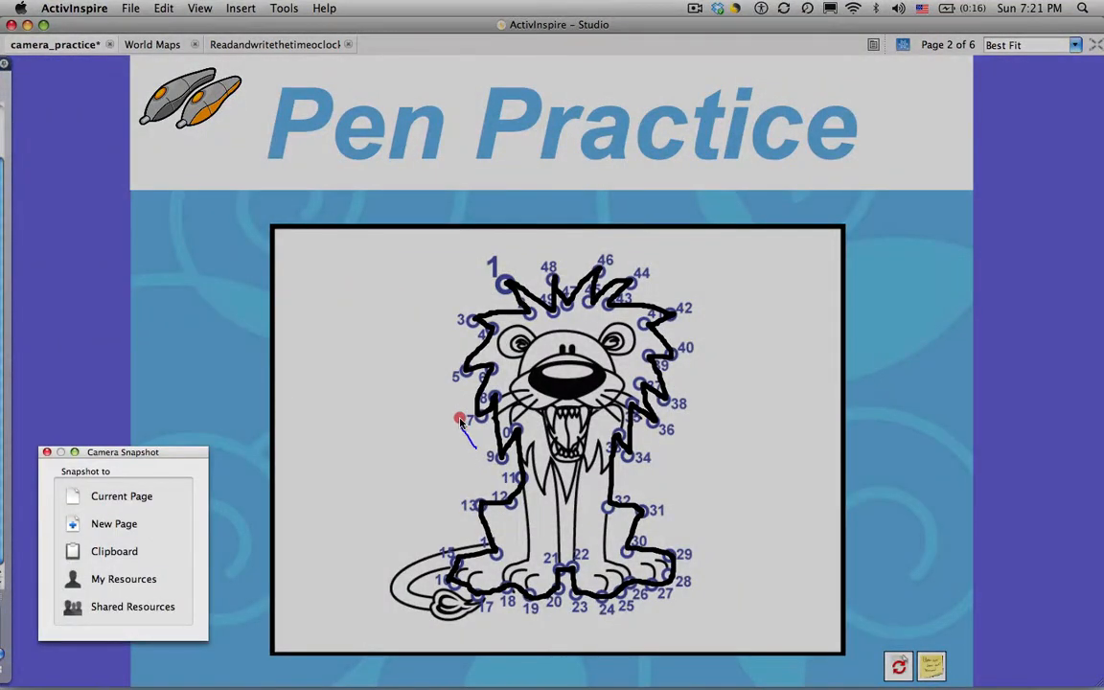
left_click_drag(463, 441, 444, 380)
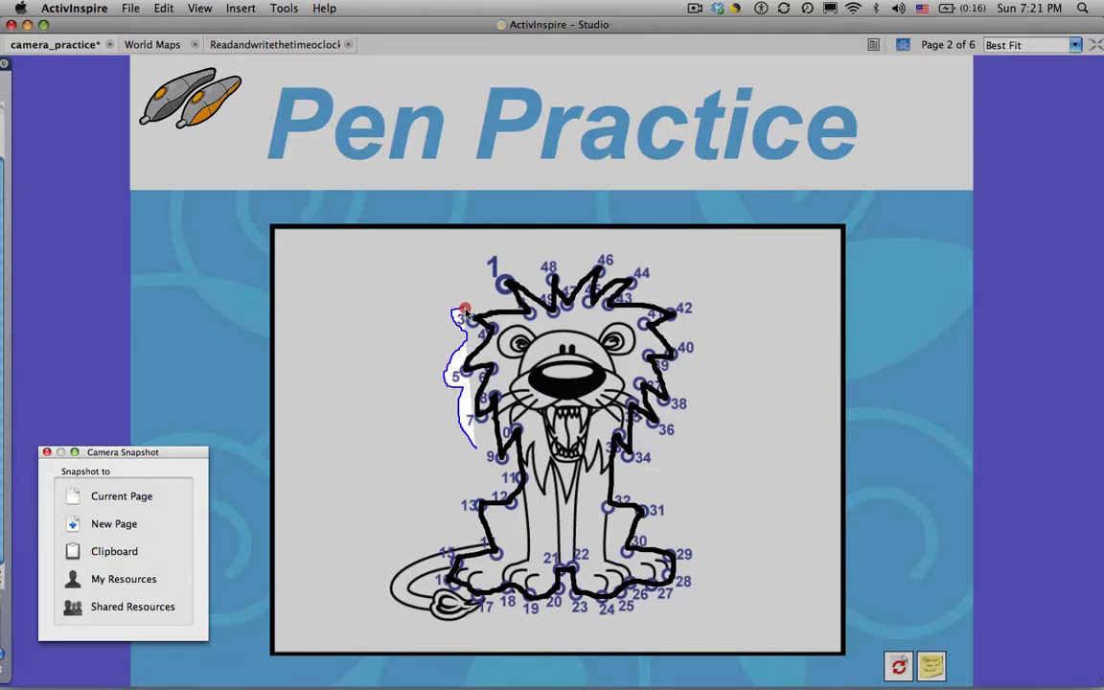
left_click_drag(464, 310, 494, 291)
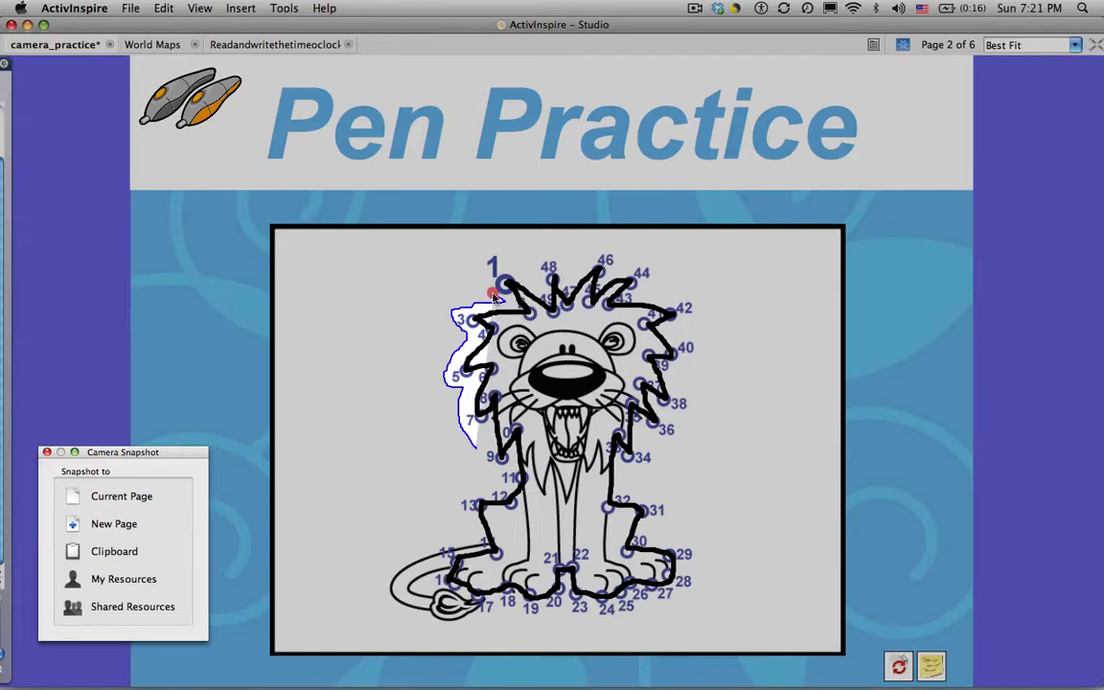
left_click_drag(491, 295, 498, 249)
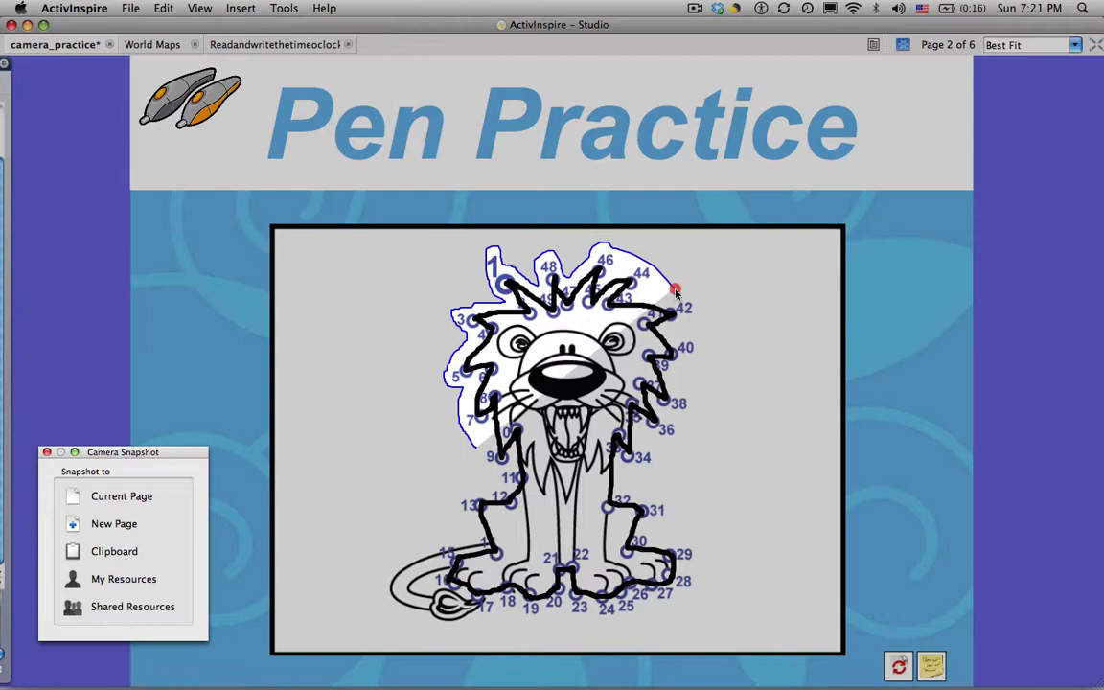
left_click_drag(675, 292, 632, 623)
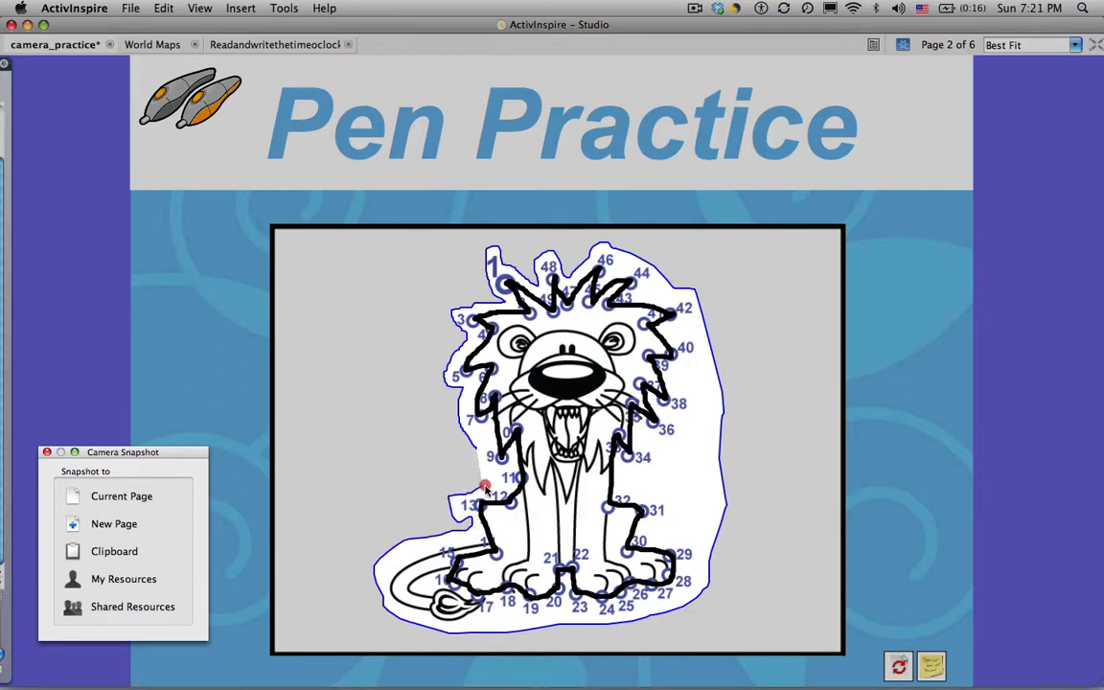
mouse_move(475, 454)
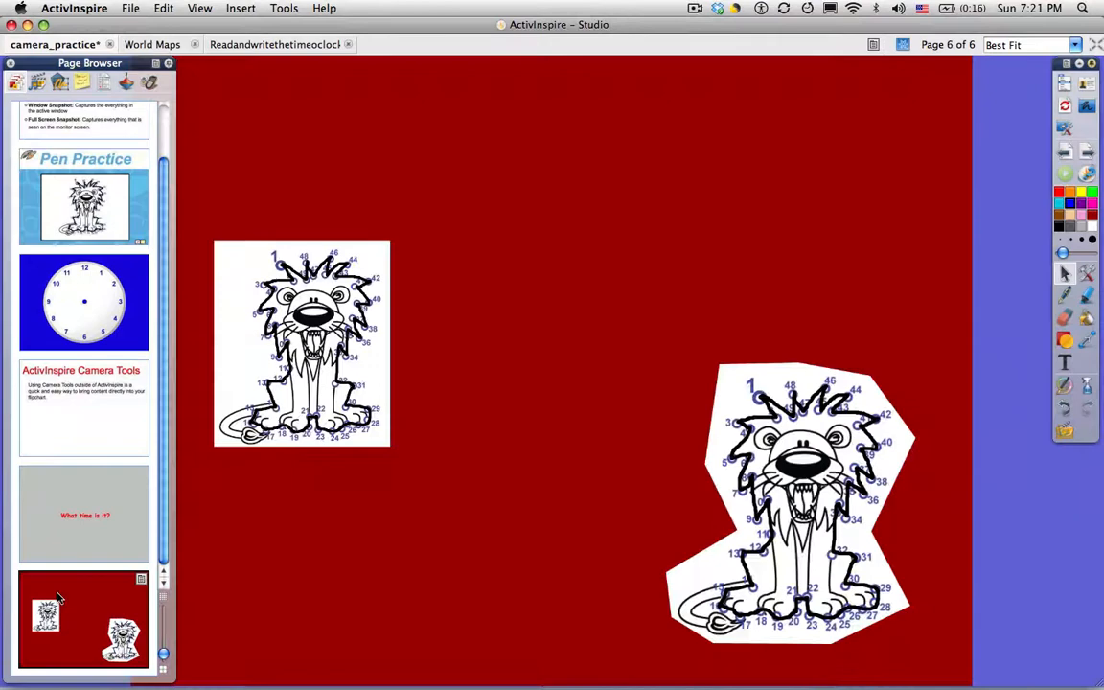
Paste a third lion copy onto the red page with Cmd+V and resize it larger.
key("Cmd+V")
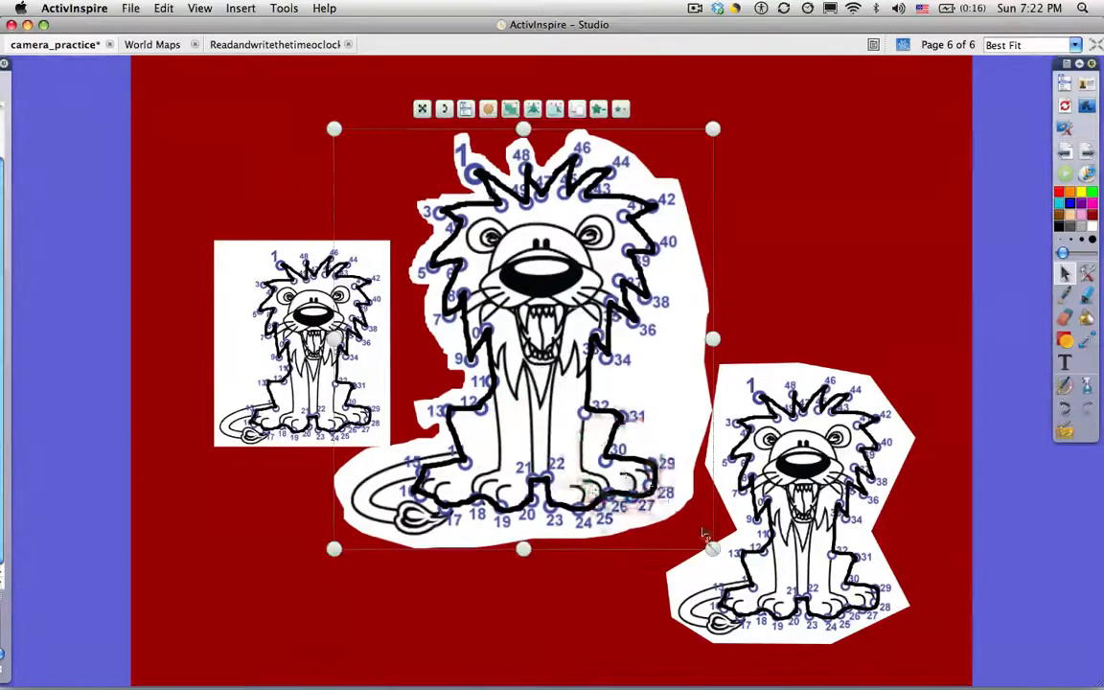
left_click_drag(713, 548, 606, 429)
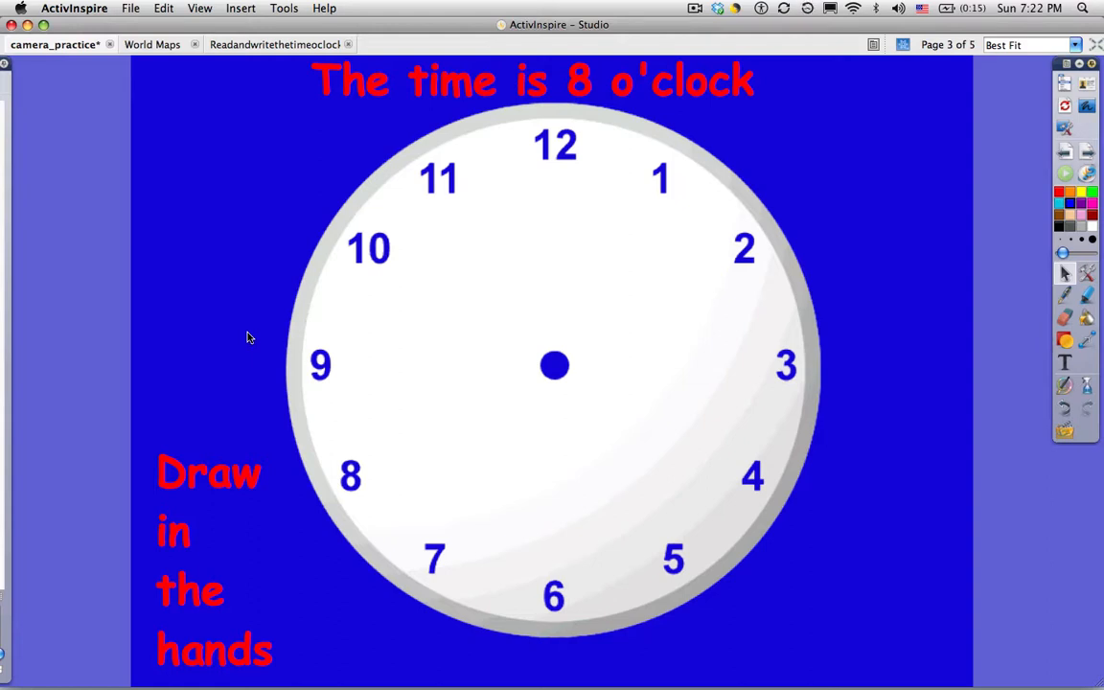
mouse_move(337, 295)
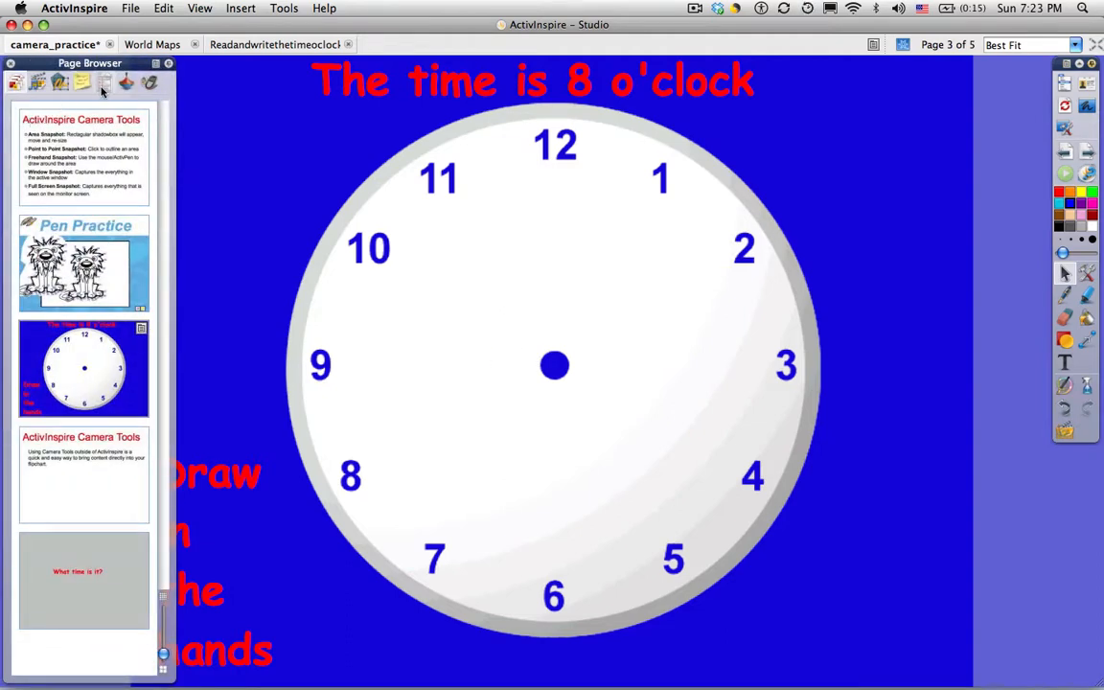
Hide the Page Browser and delete the 'Draw in the hands' text and the time heading above the clock.
left_click(96, 84)
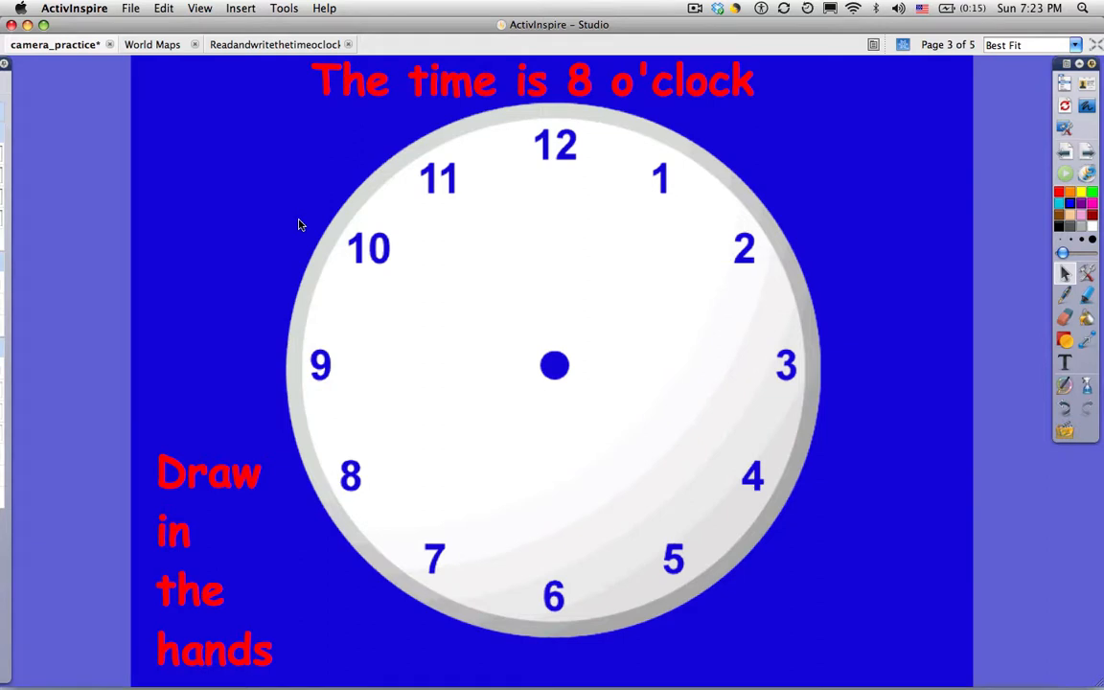
mouse_move(230, 483)
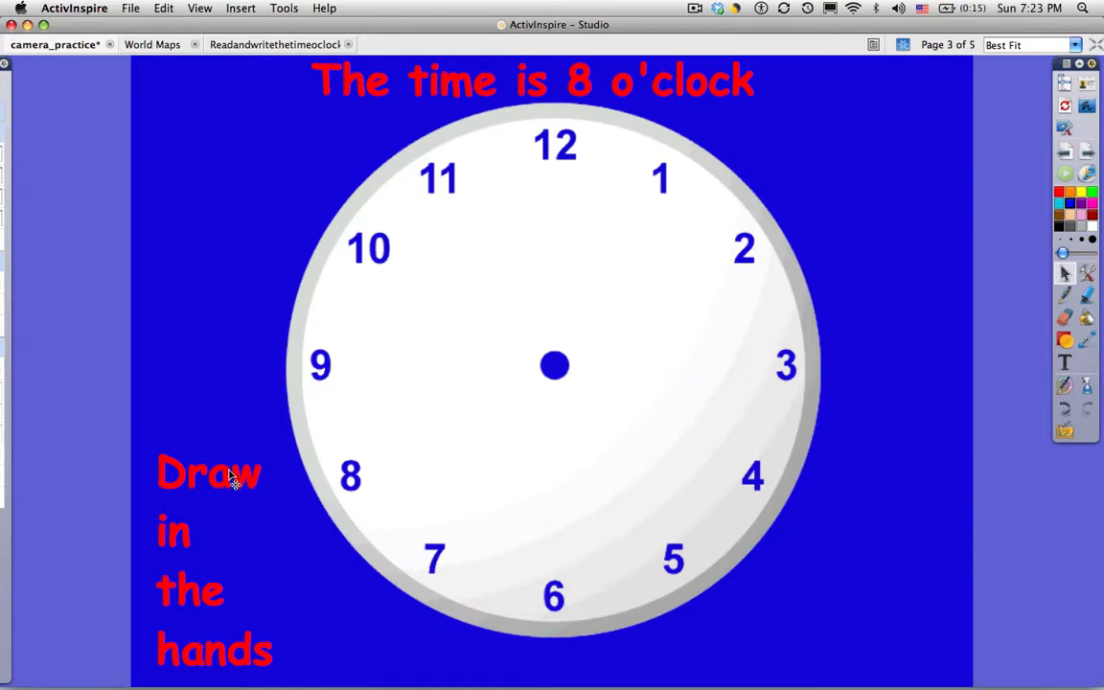
left_click(226, 475)
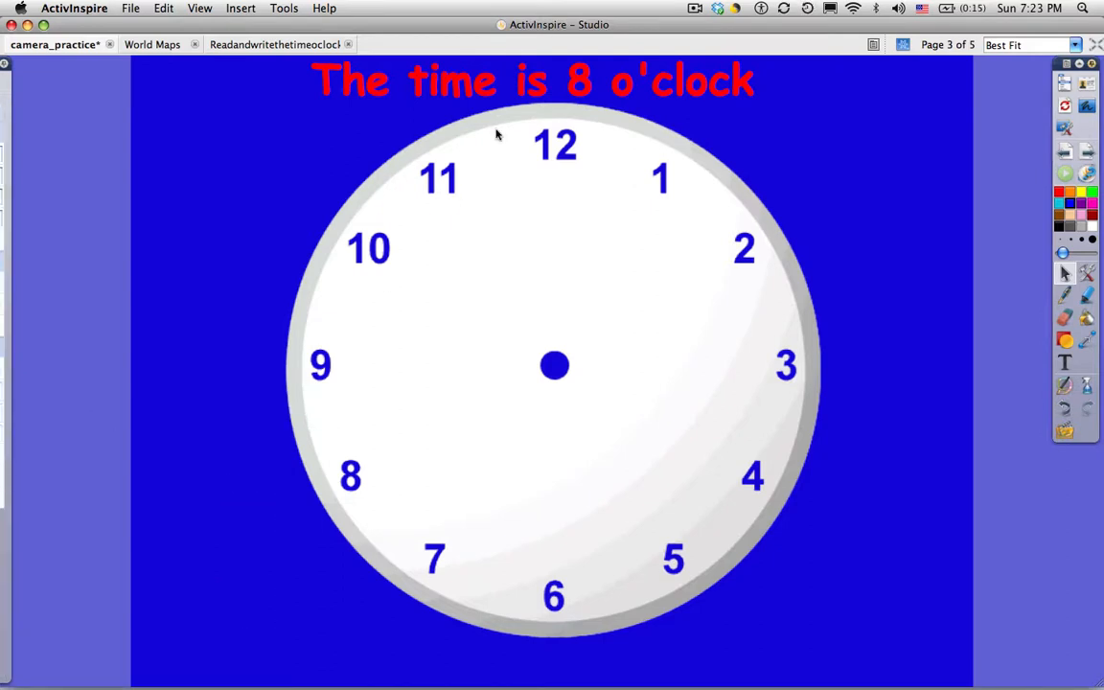
left_click(521, 86)
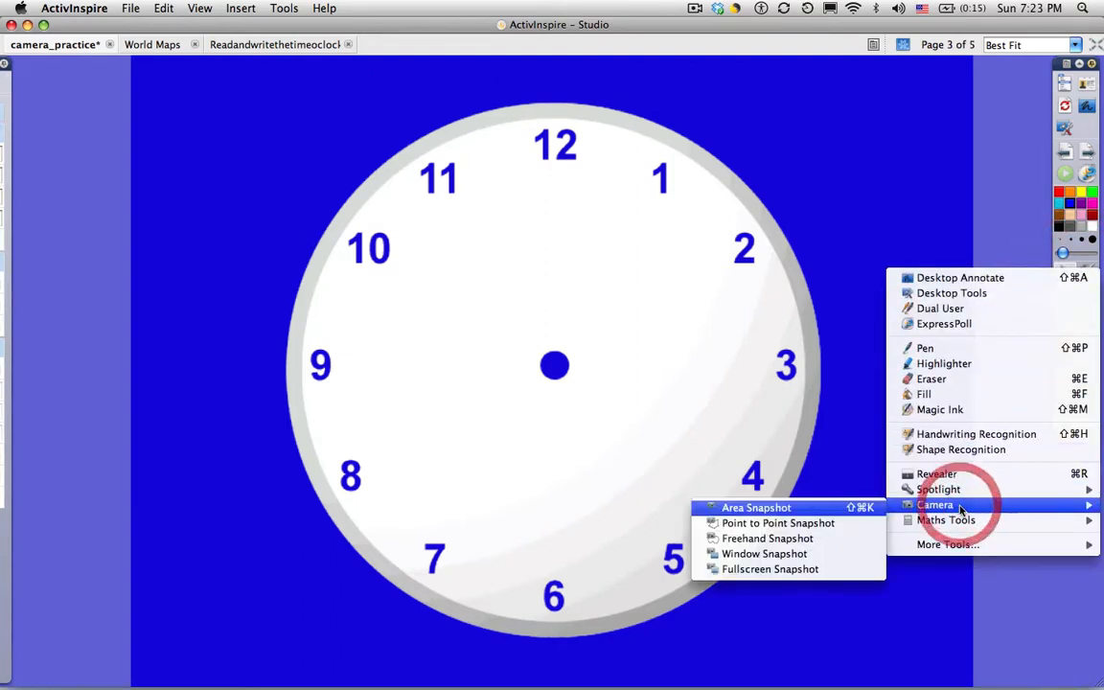
Frame the clock face with a square Area Snapshot and save it to My Resources as clockface.png.
left_click(755, 506)
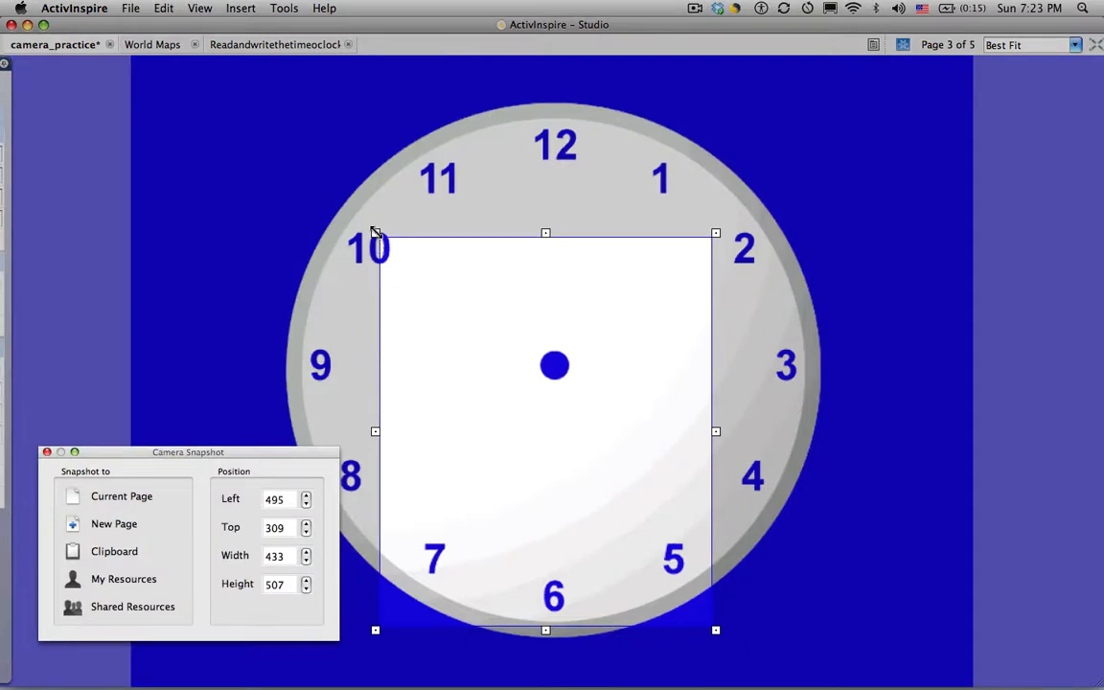
left_click_drag(376, 234, 269, 90)
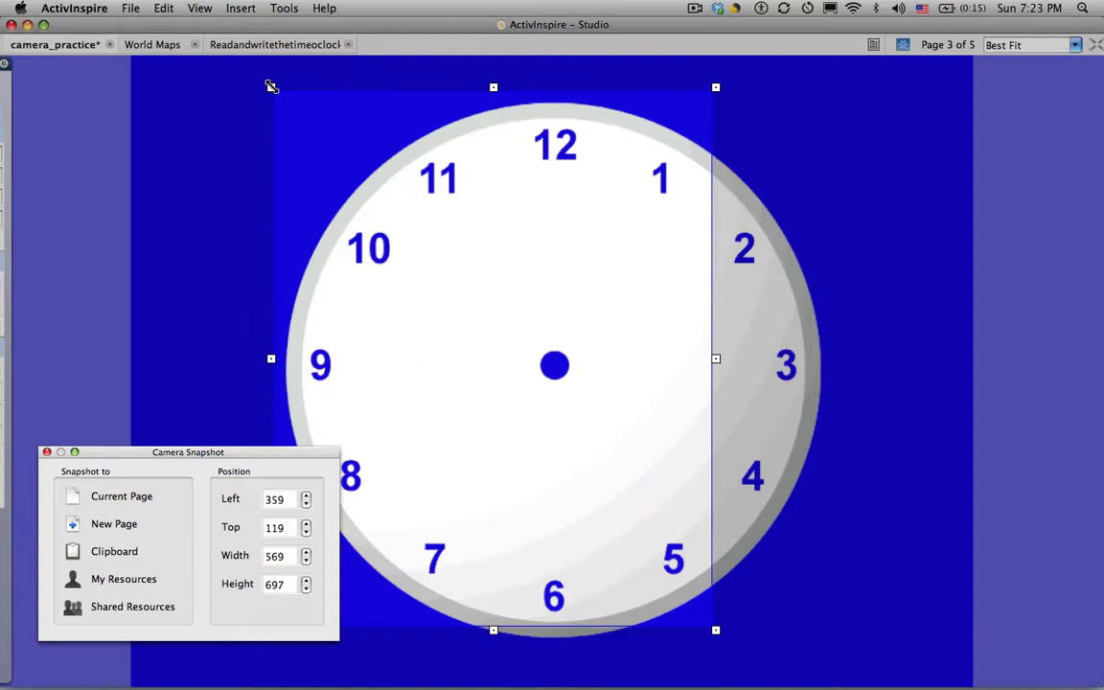
left_click_drag(716, 629, 782, 651)
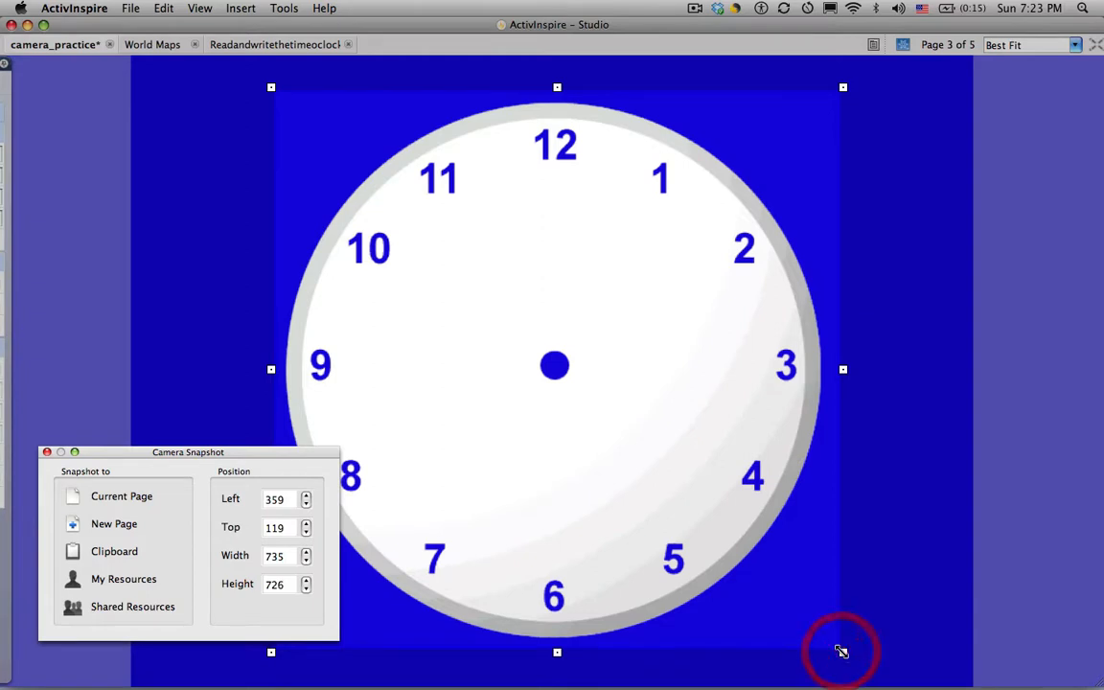
mouse_move(117, 579)
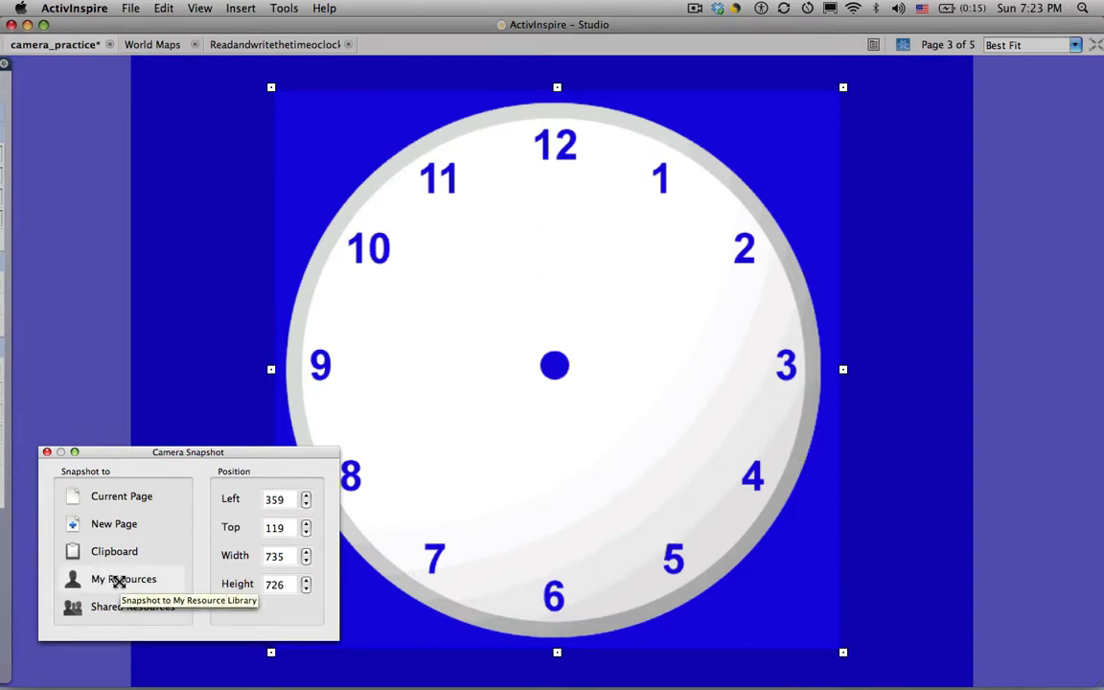
left_click(123, 578)
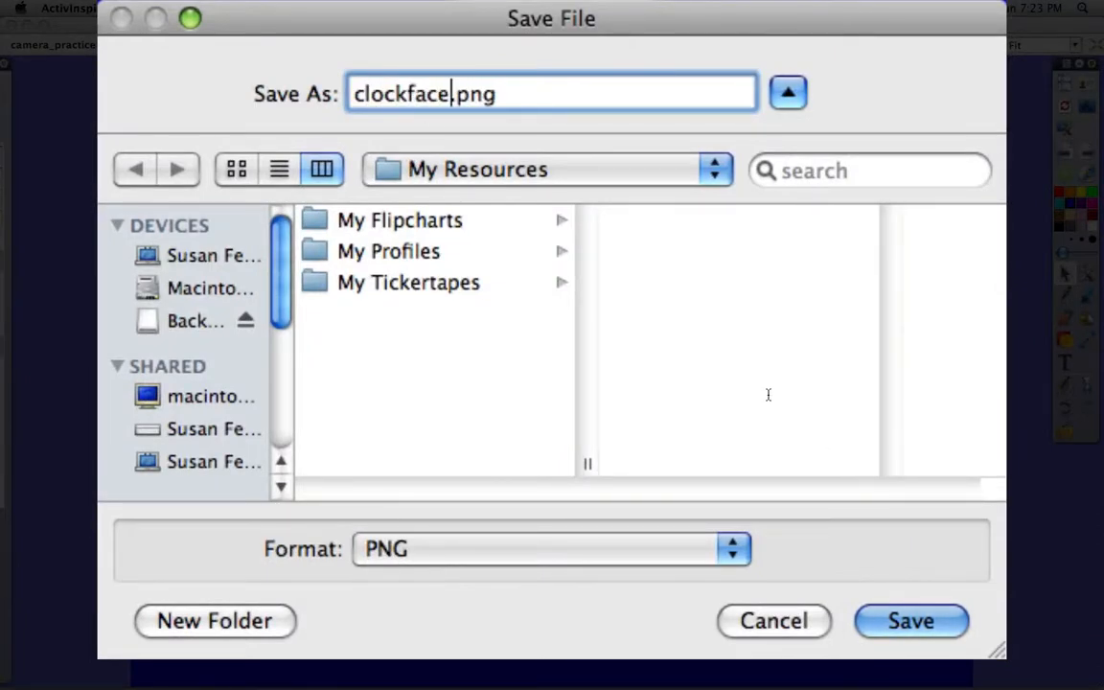
left_click(908, 621)
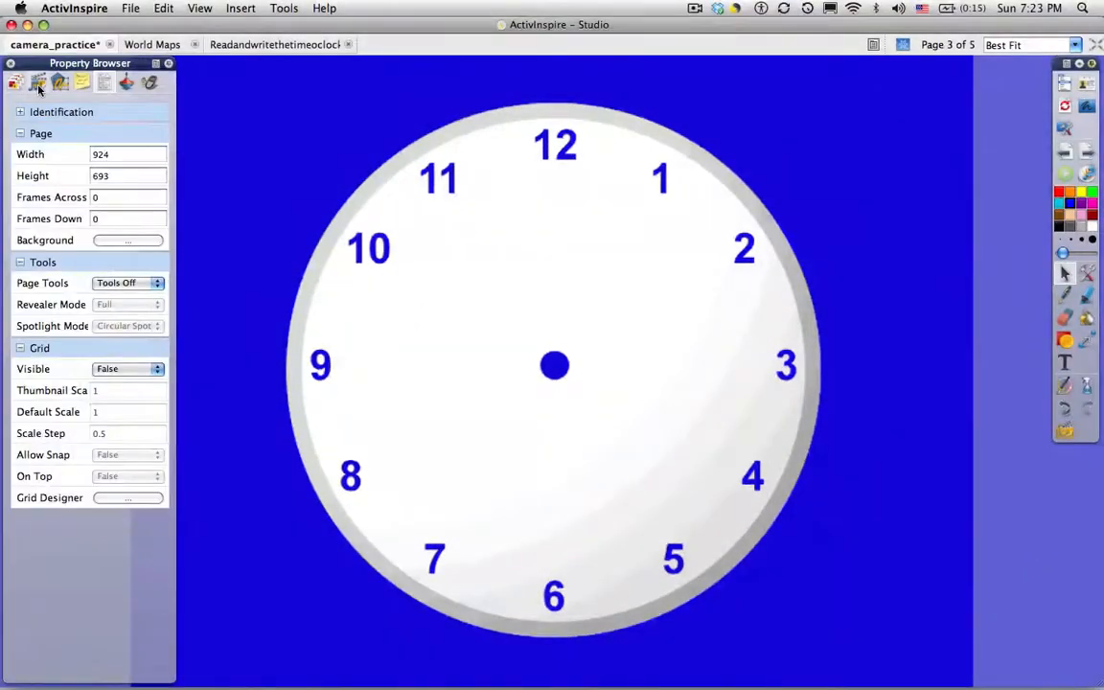
From the Resource Browser, drop clockface.png onto the fourth Camera Tools page.
left_click(37, 87)
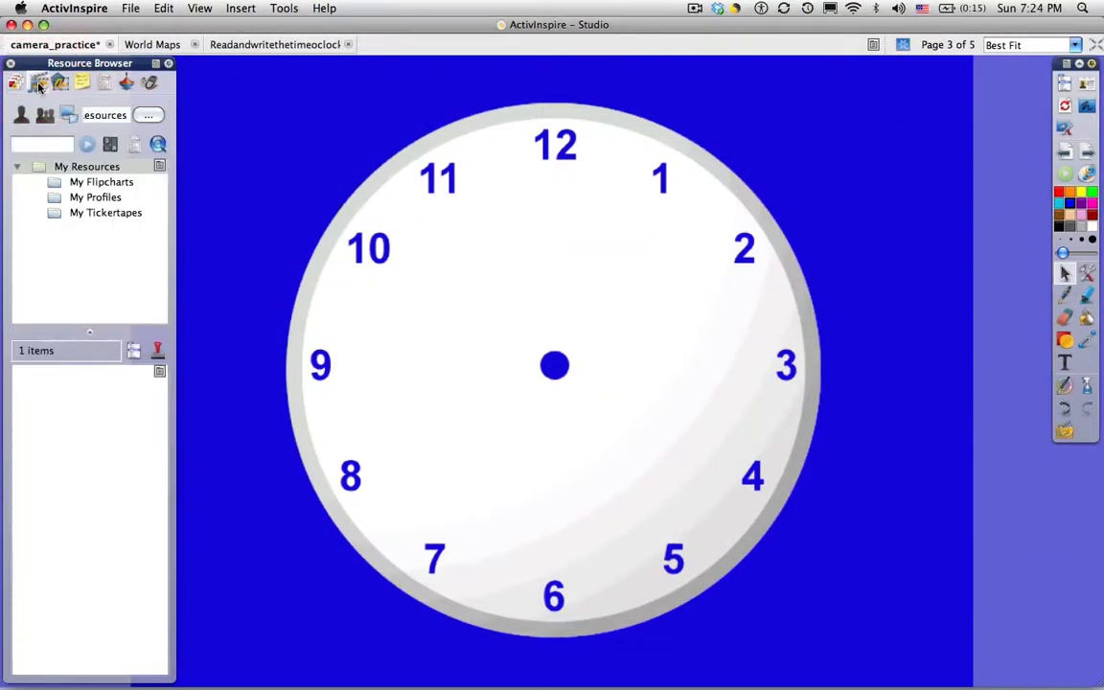
left_click(86, 165)
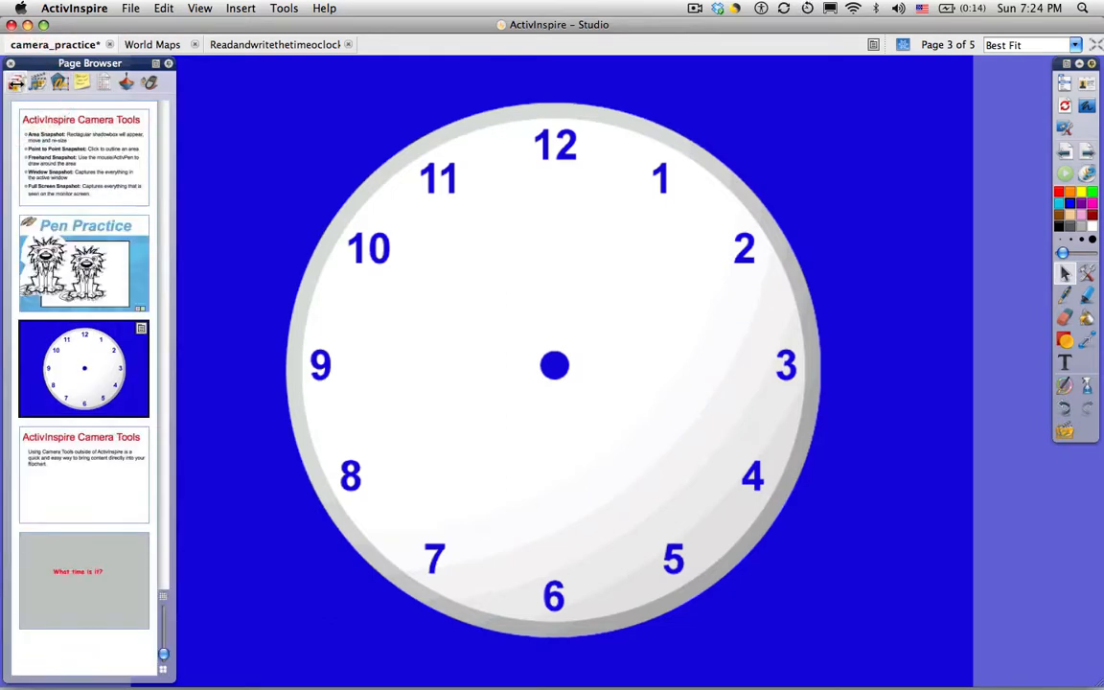
left_click(81, 479)
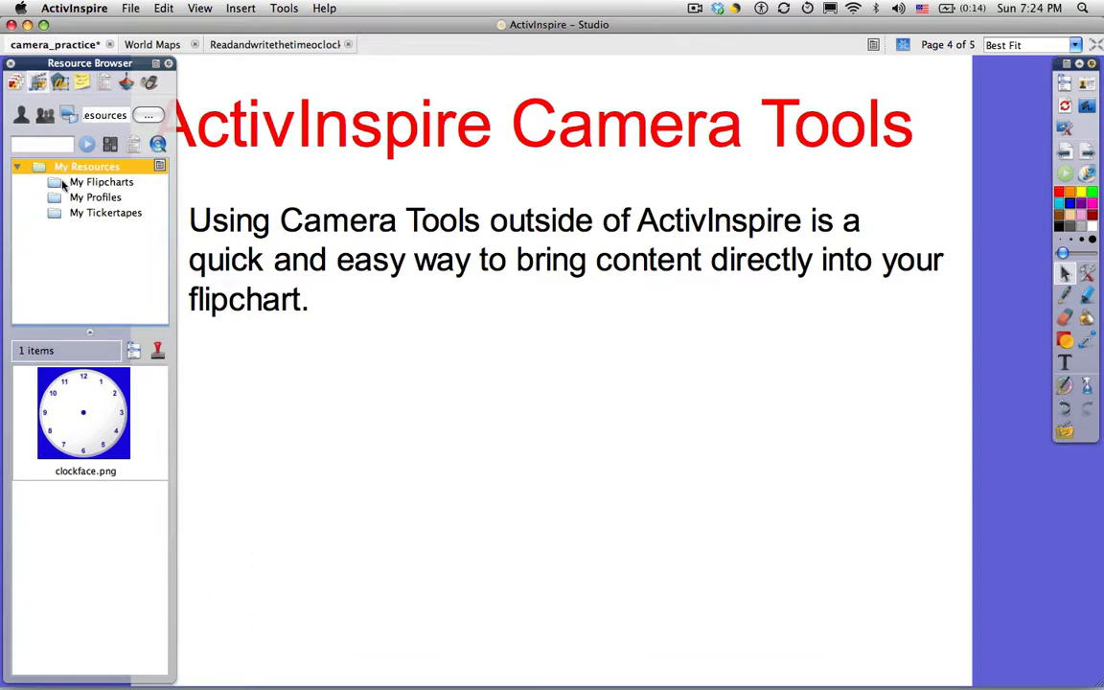
left_click(84, 412)
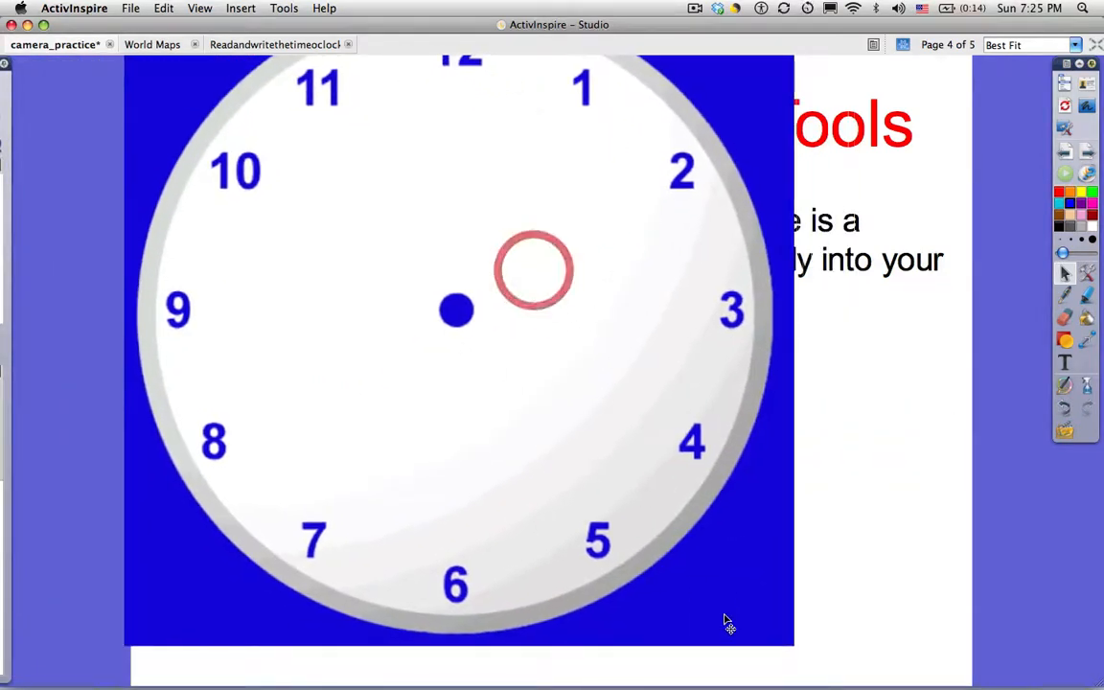
Shrink the clock face image and move it to the page's lower left below the text.
left_click(538, 270)
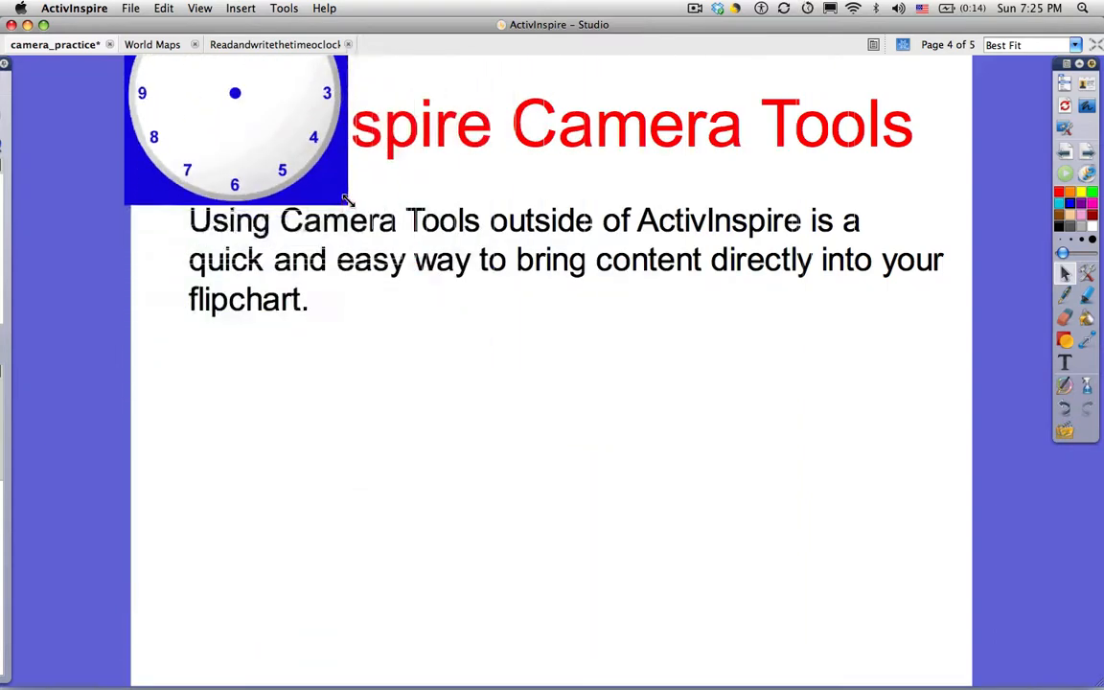
left_click_drag(234, 130, 280, 552)
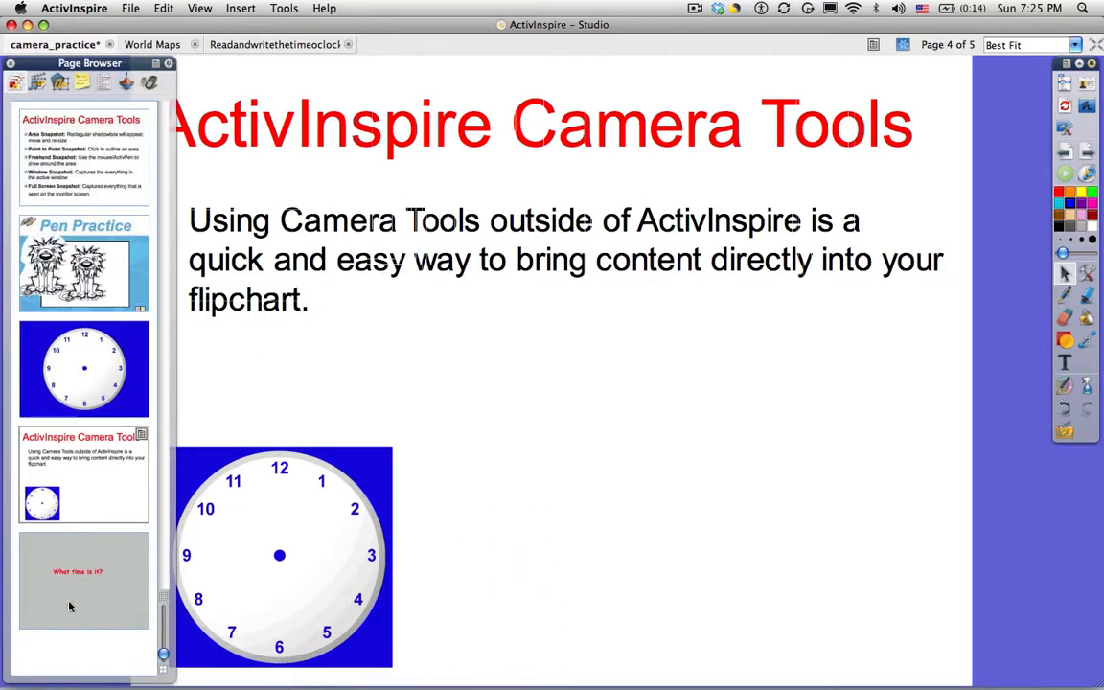
Switch to the fifth page headed 'What time is it?' via its Page Browser thumbnail.
left_click(81, 590)
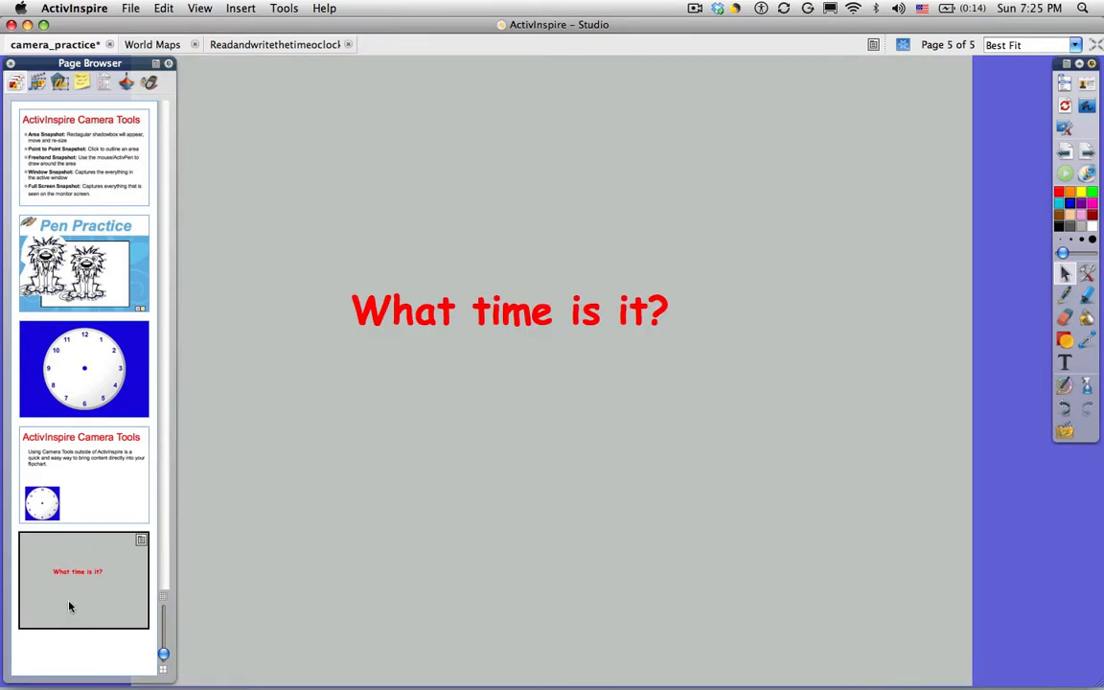
mouse_move(329, 548)
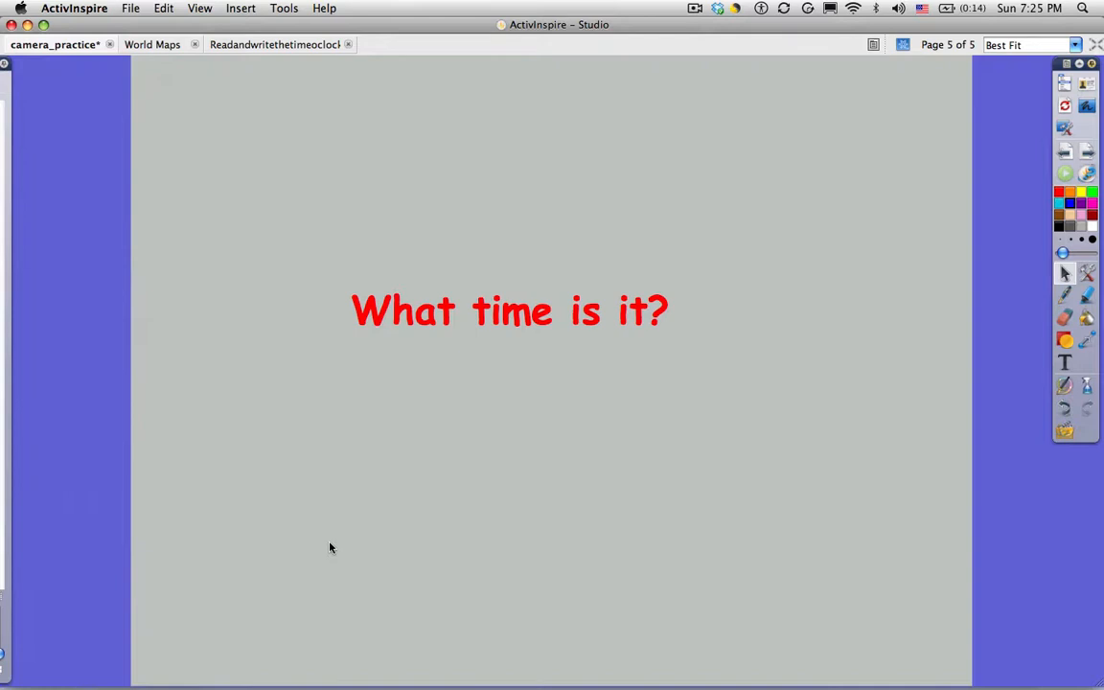
mouse_move(386, 418)
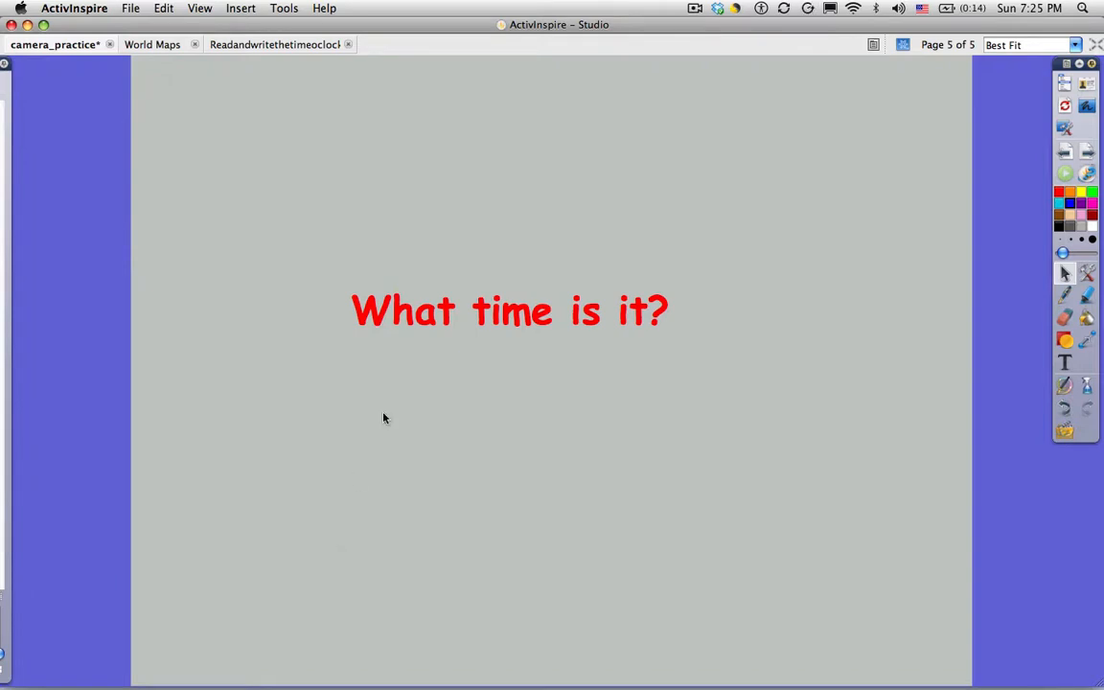
mouse_move(444, 333)
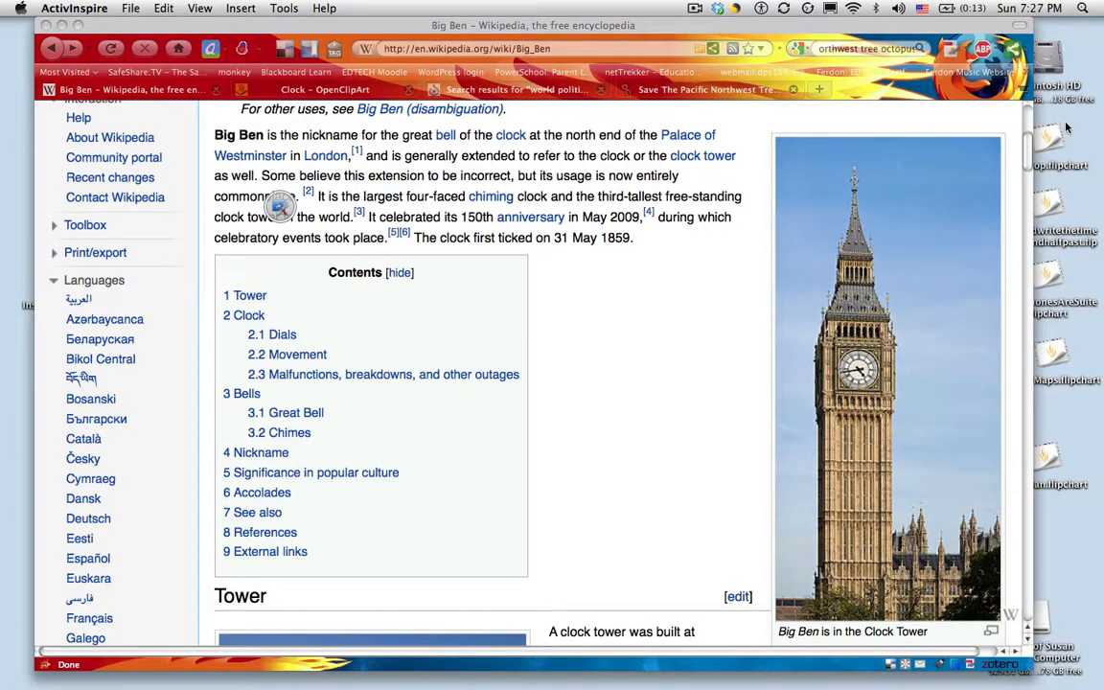
mouse_move(901, 196)
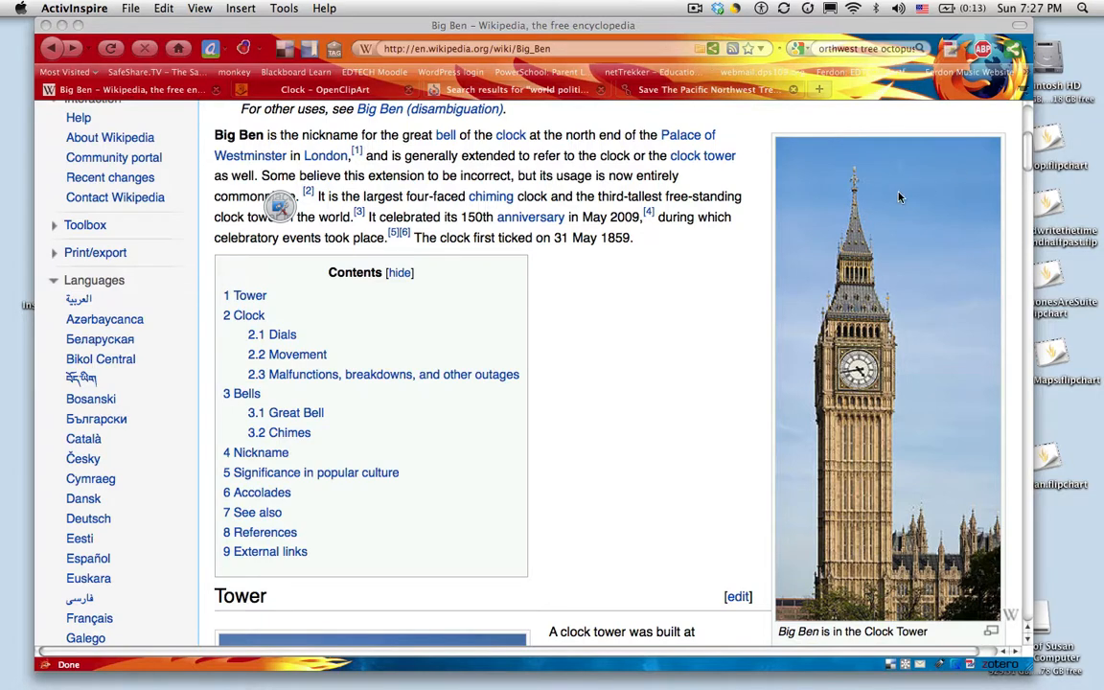
mouse_move(337, 226)
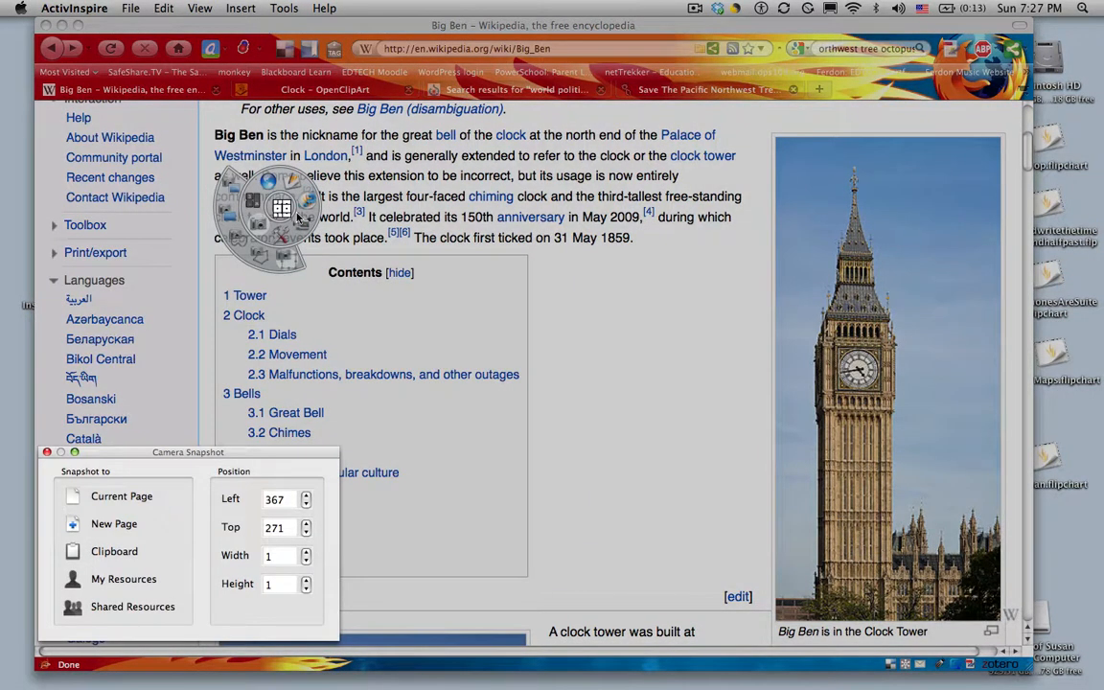
Frame the Big Ben photo on the Wikipedia page with the Area Snapshot capture rectangle.
left_click_drag(276, 203, 551, 368)
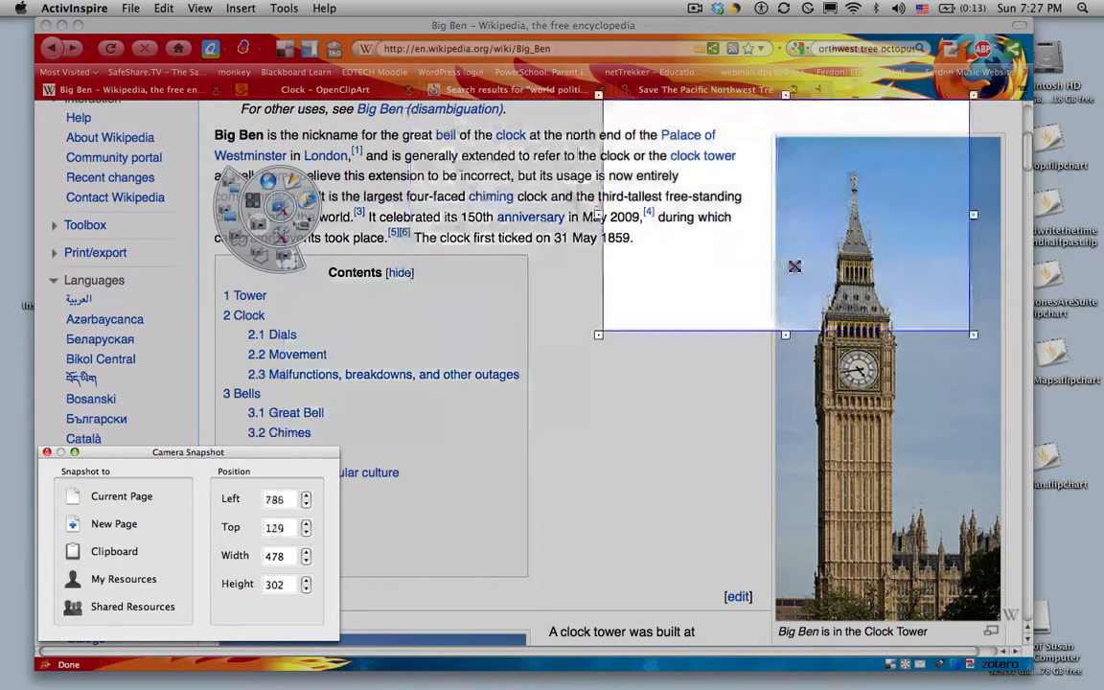
left_click_drag(793, 265, 825, 304)
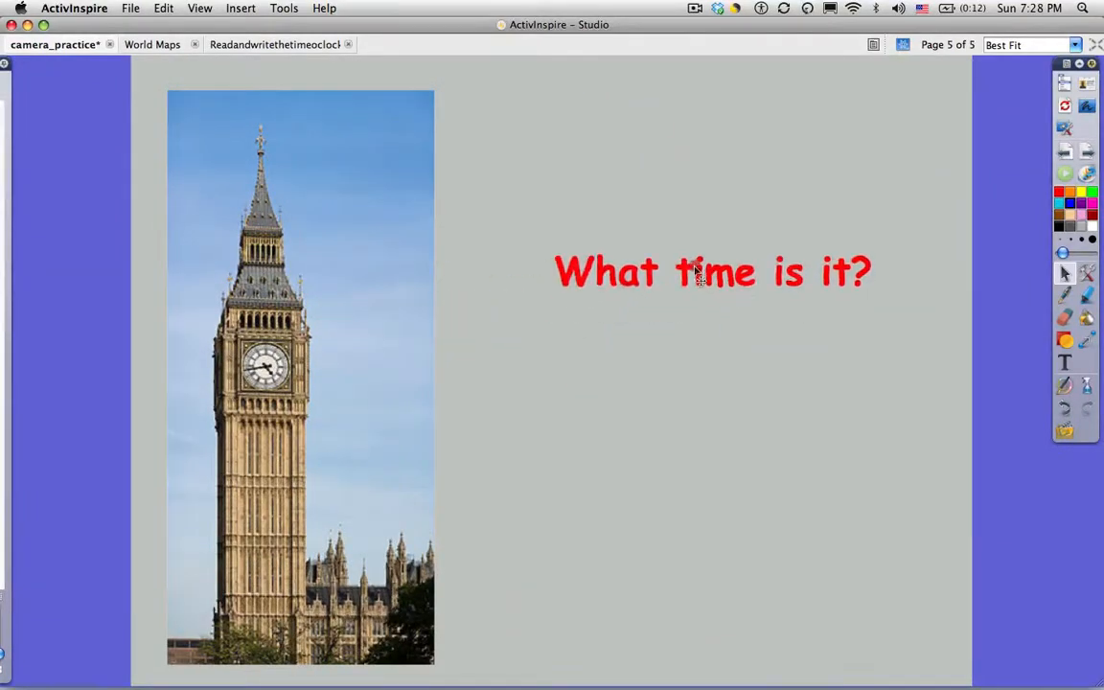
Reposition the 'What time is it?' heading to the top right beside the Big Ben photo.
left_click(701, 272)
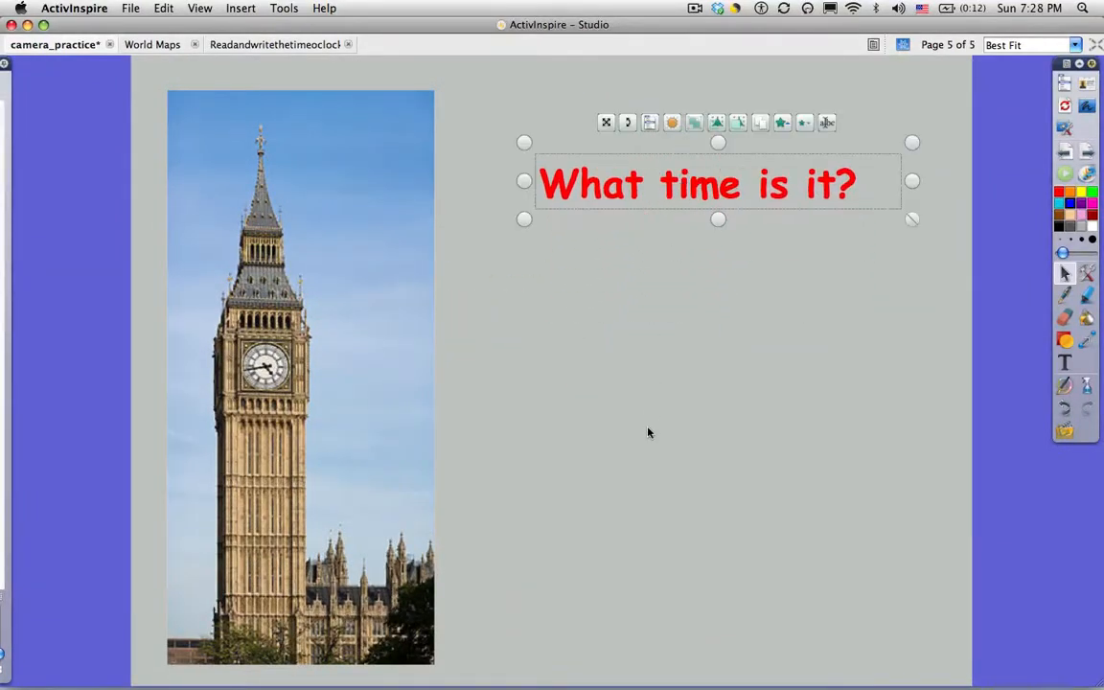
left_click(649, 433)
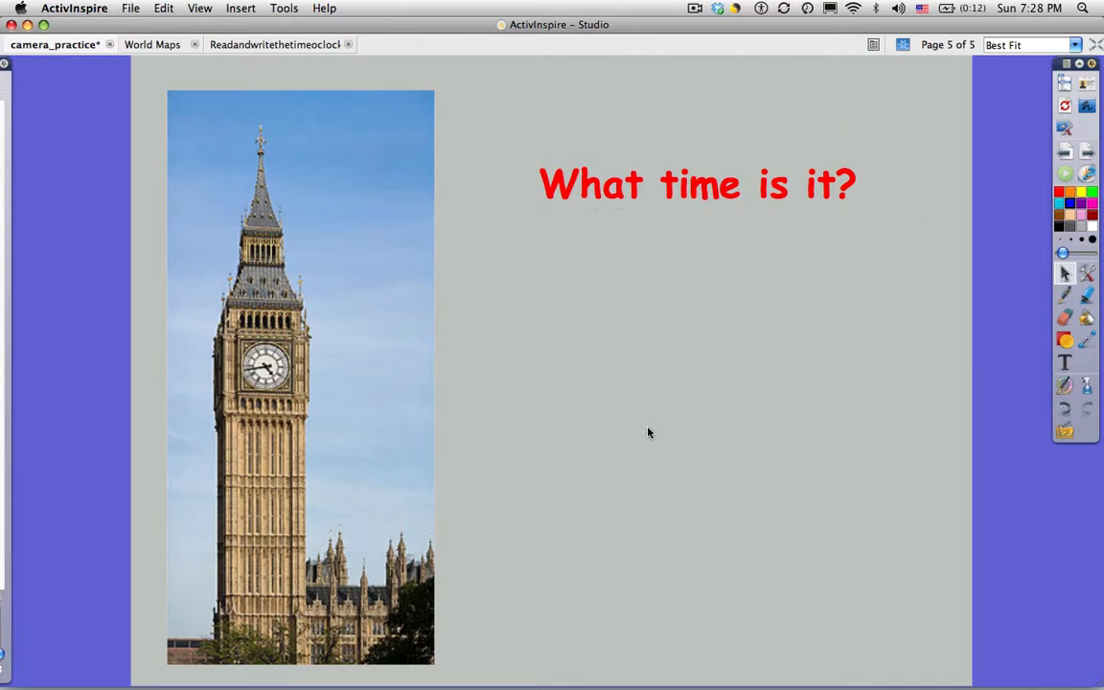
mouse_move(327, 190)
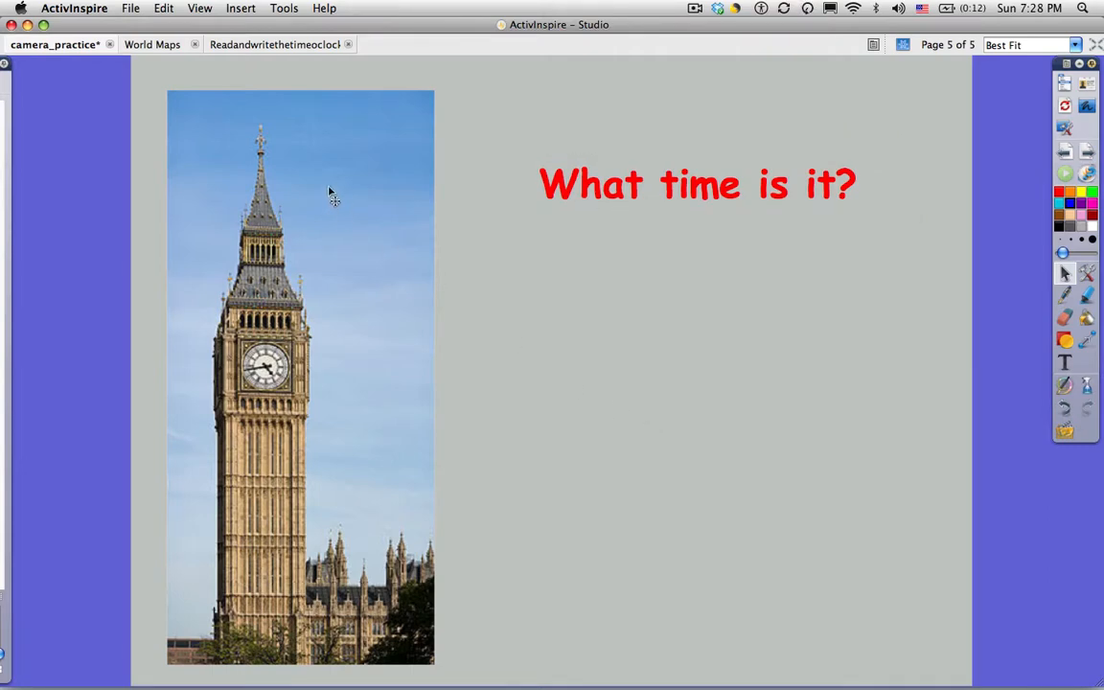
mouse_move(1069, 153)
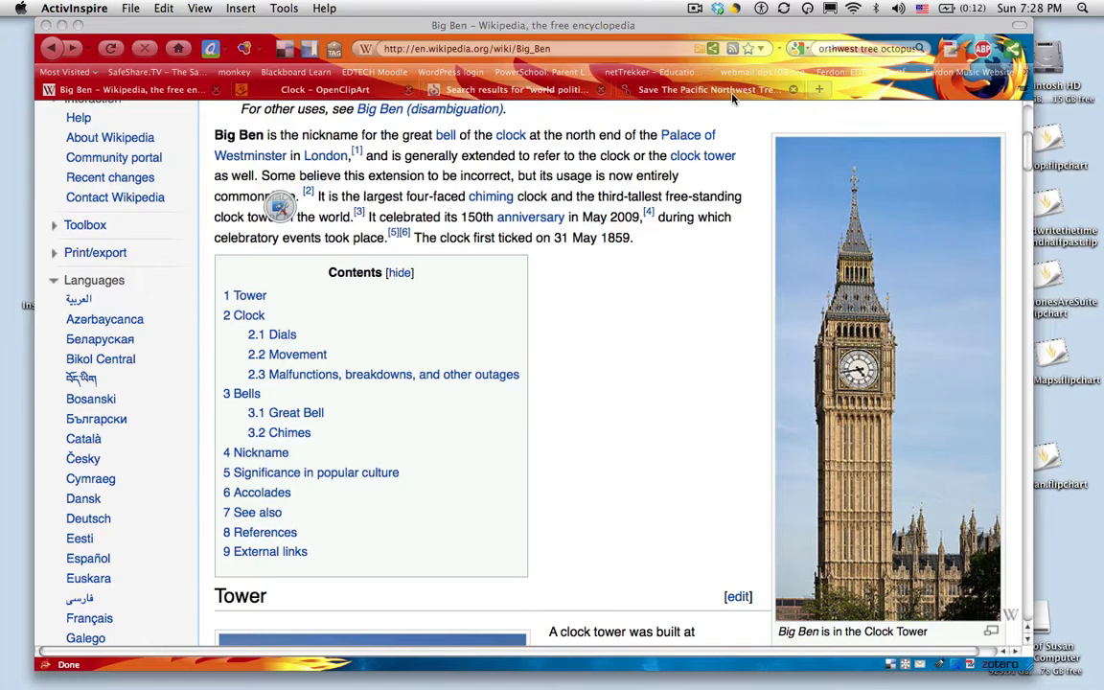
Bring up the Tree Octopus tab and stretch the capture frame to cover the whole page.
left_click(732, 100)
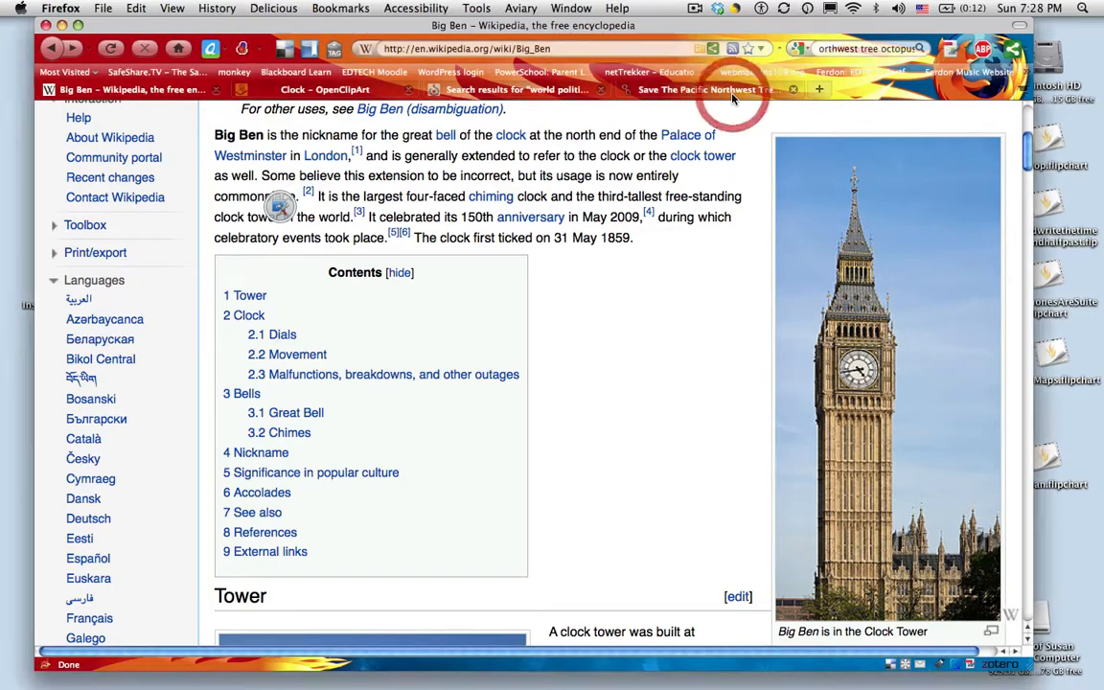
left_click(713, 90)
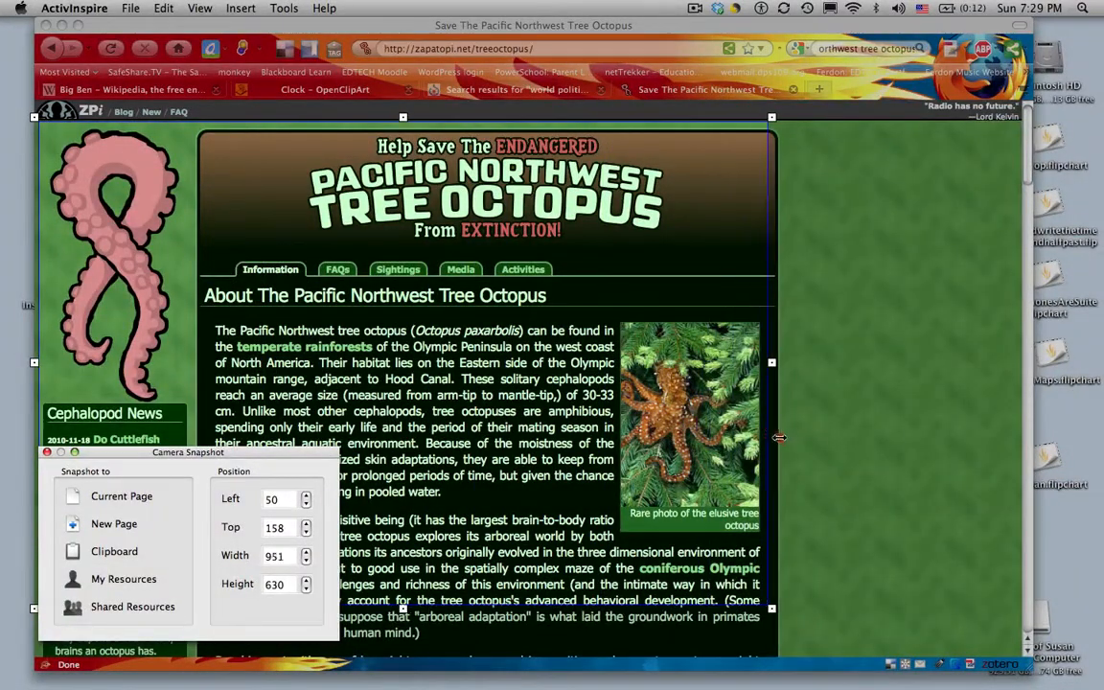
left_click_drag(776, 438, 797, 441)
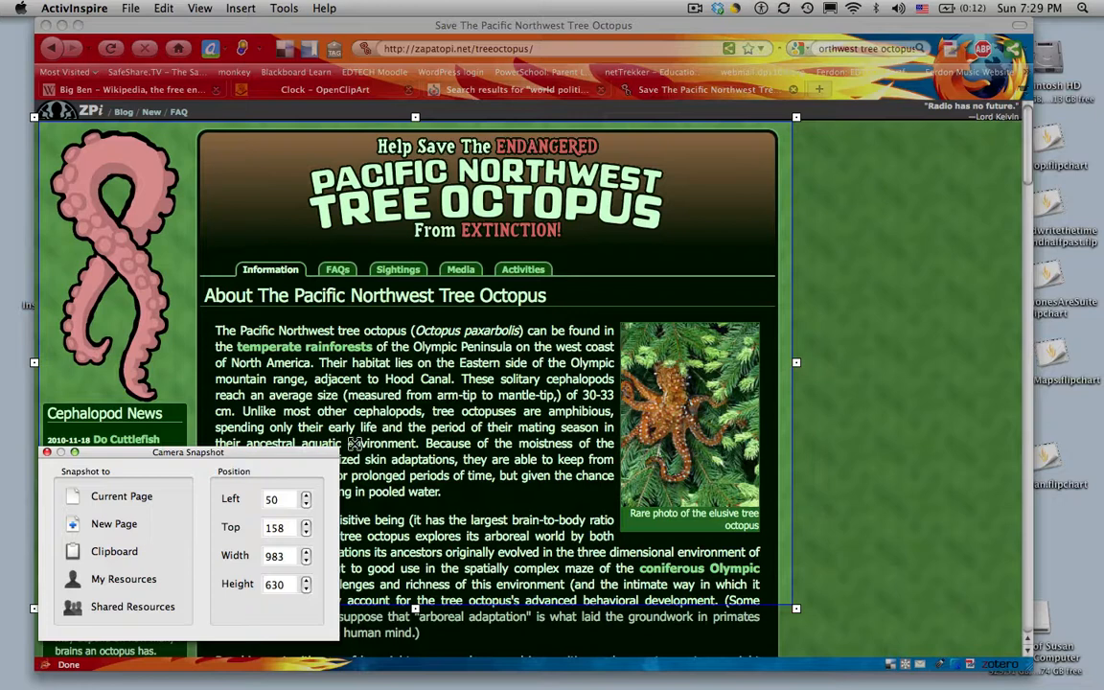
mouse_move(797, 606)
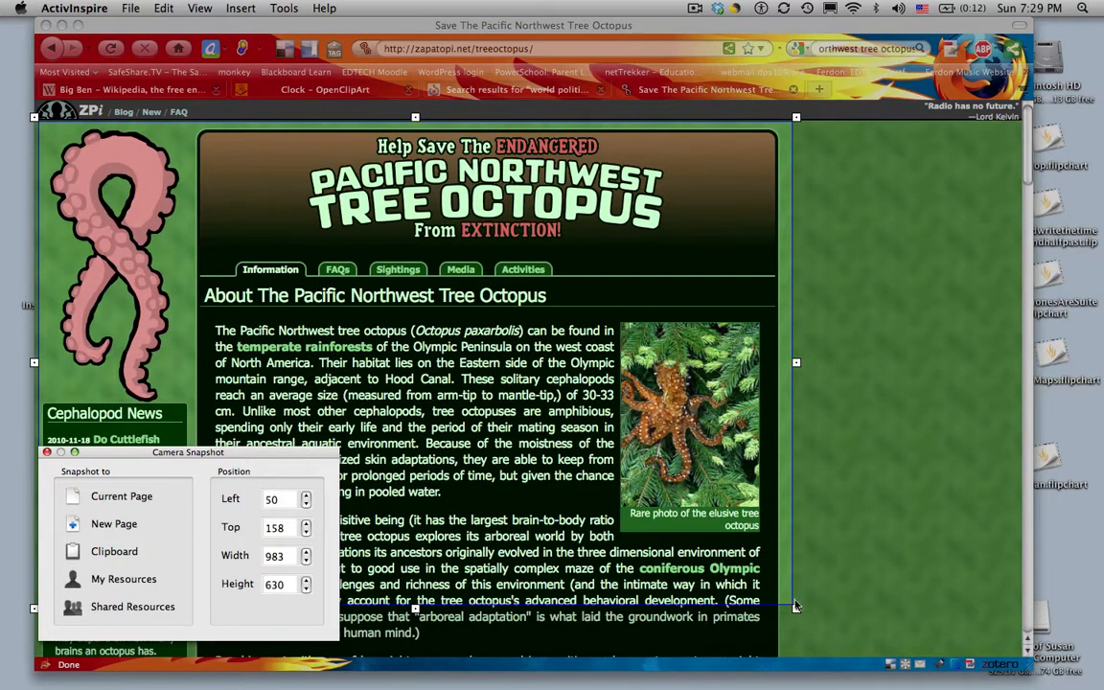